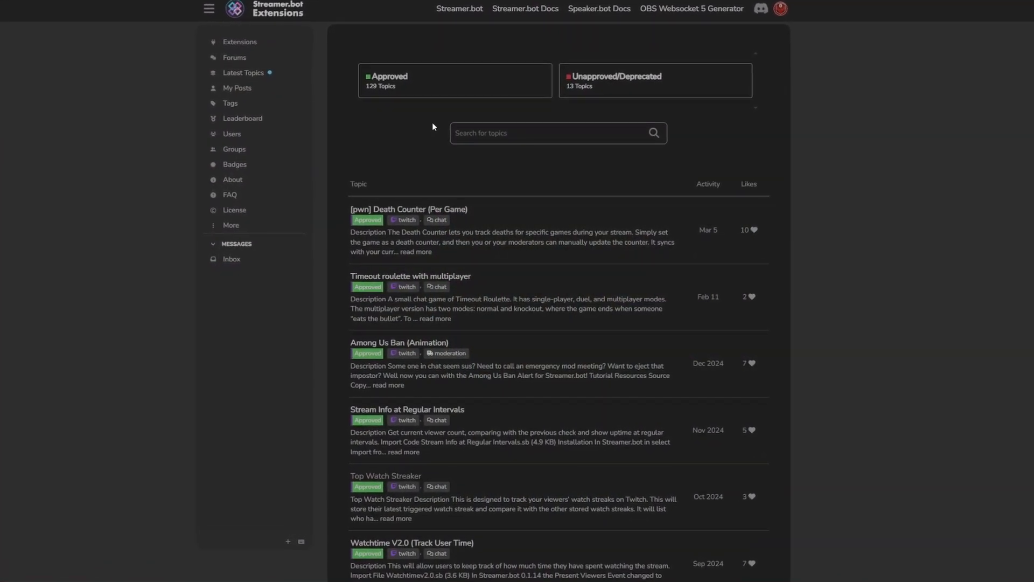
# - Download the .sb import file for Display Random Image from Folder in OBS Image Source
pyautogui.scroll(-3)
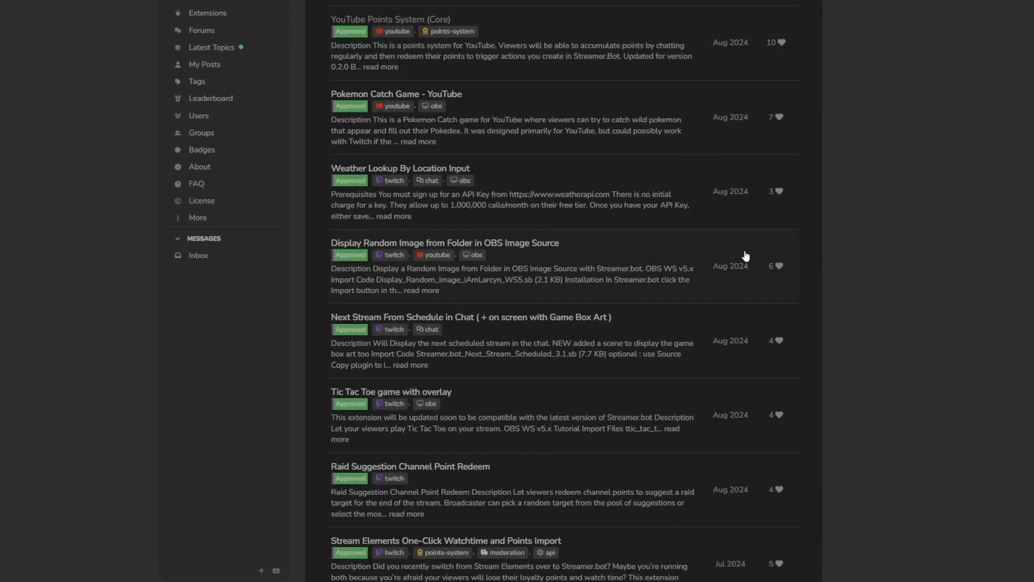
pyautogui.scroll(-3)
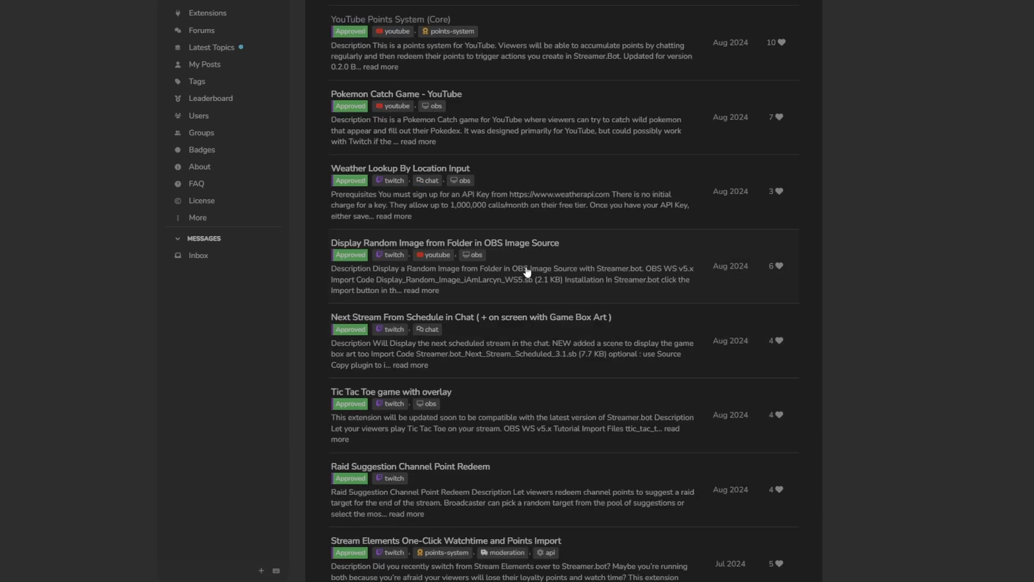
pyautogui.moveTo(433, 253)
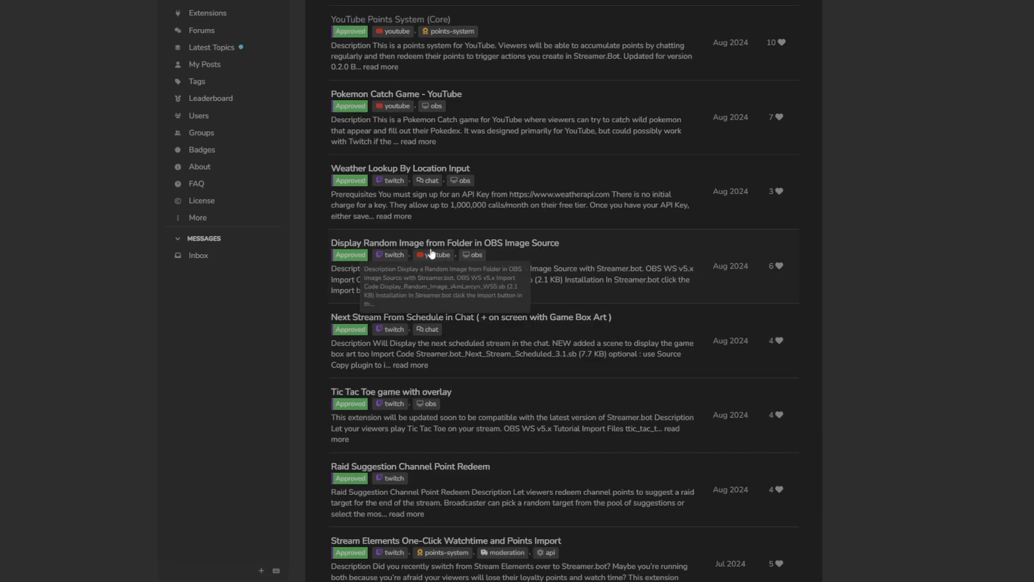
pyautogui.moveTo(560, 272)
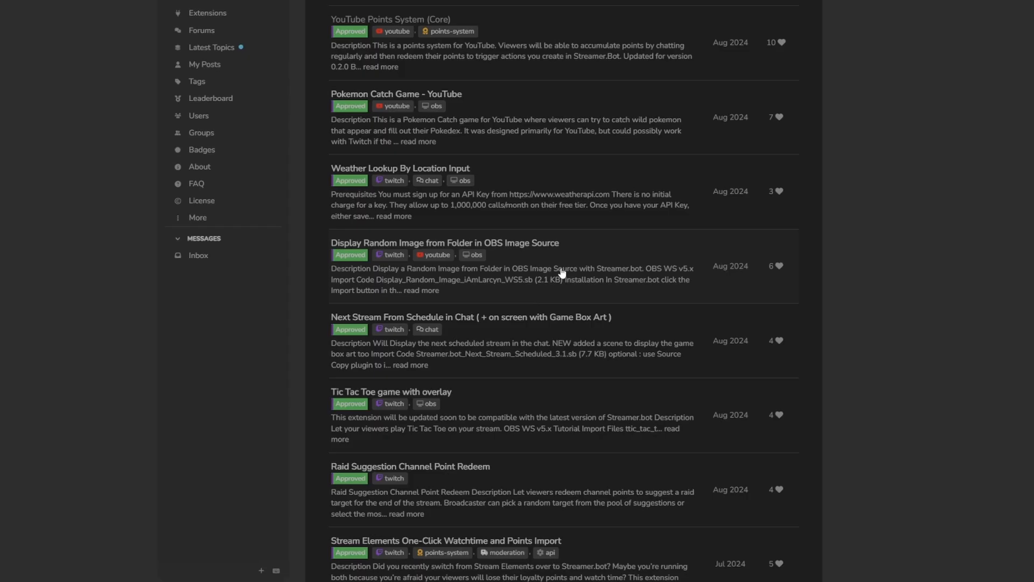
pyautogui.click(445, 242)
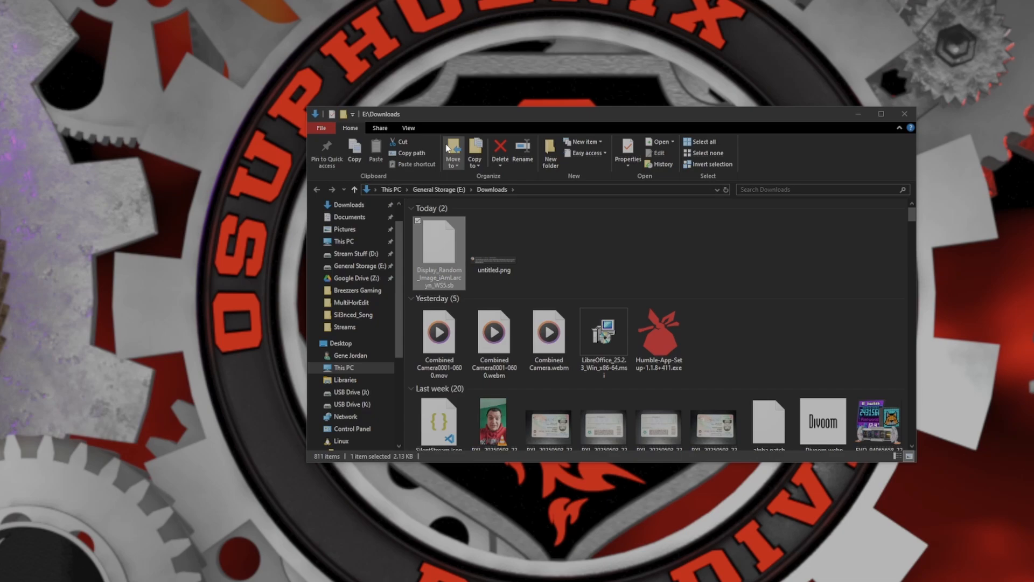
# - Import the downloaded .sb file, confirming Yes to overwrite the existing action
pyautogui.doubleClick(438, 242)
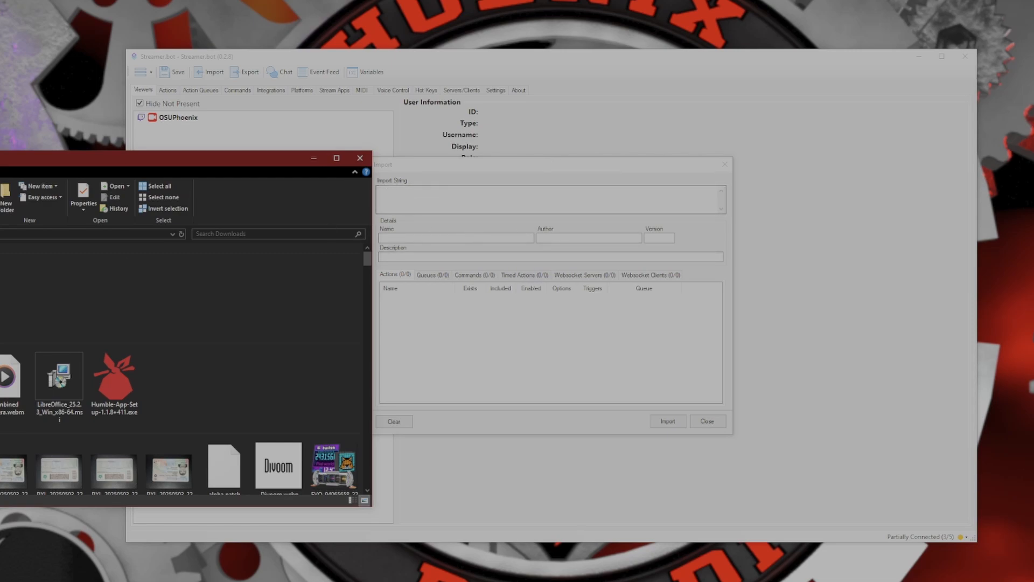
pyautogui.moveTo(500, 214)
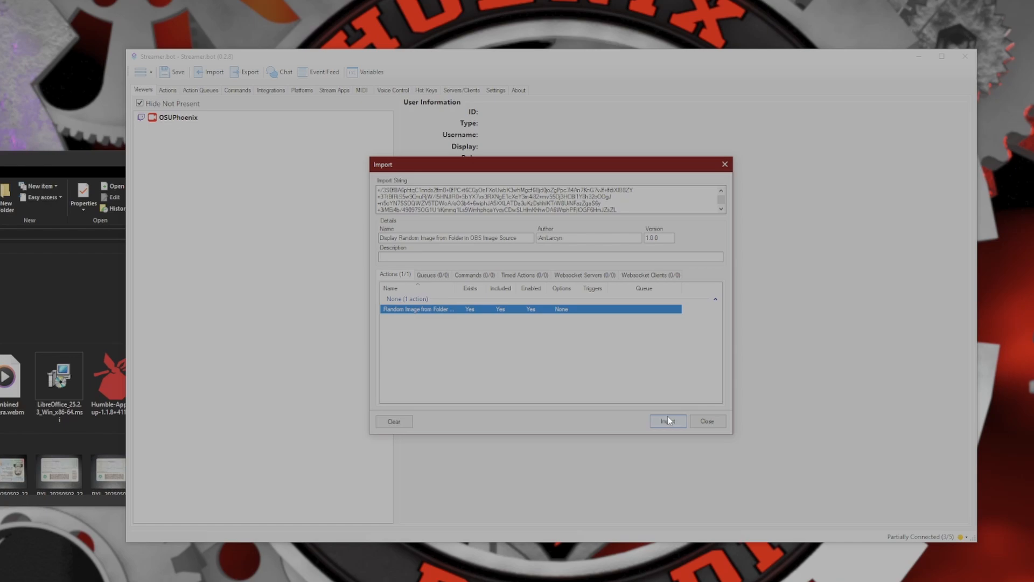
pyautogui.click(667, 421)
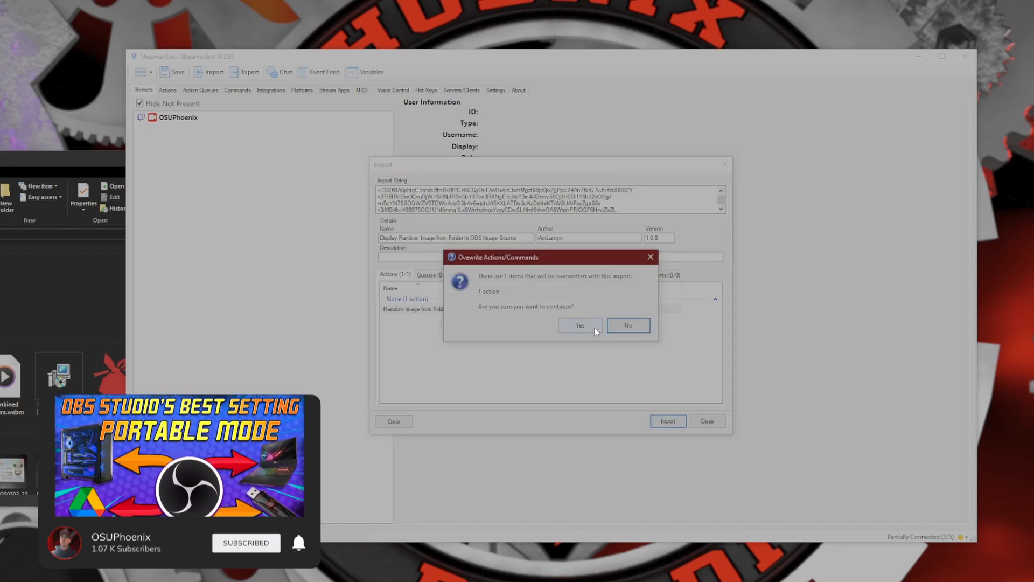
pyautogui.moveTo(580, 329)
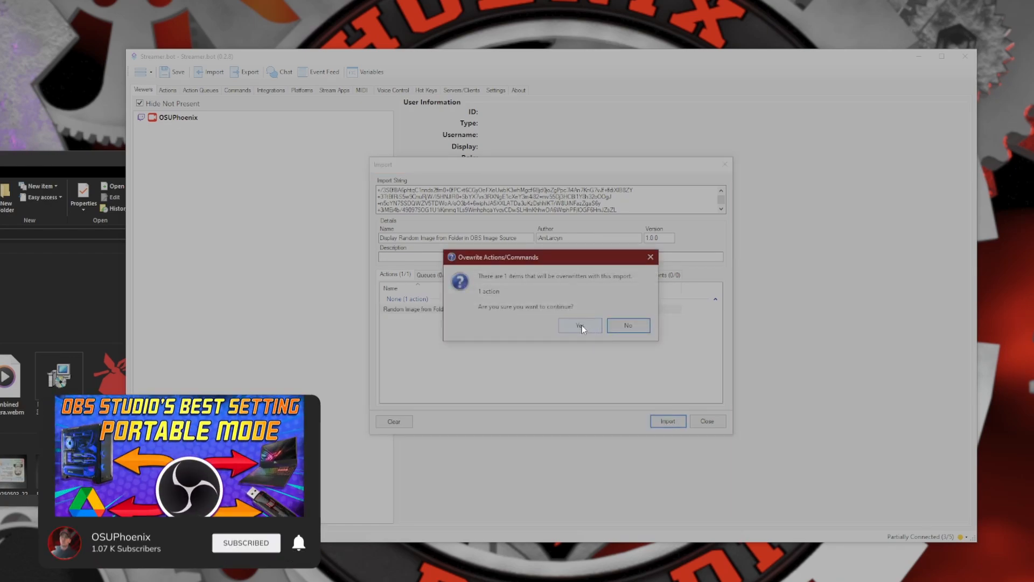
pyautogui.click(578, 325)
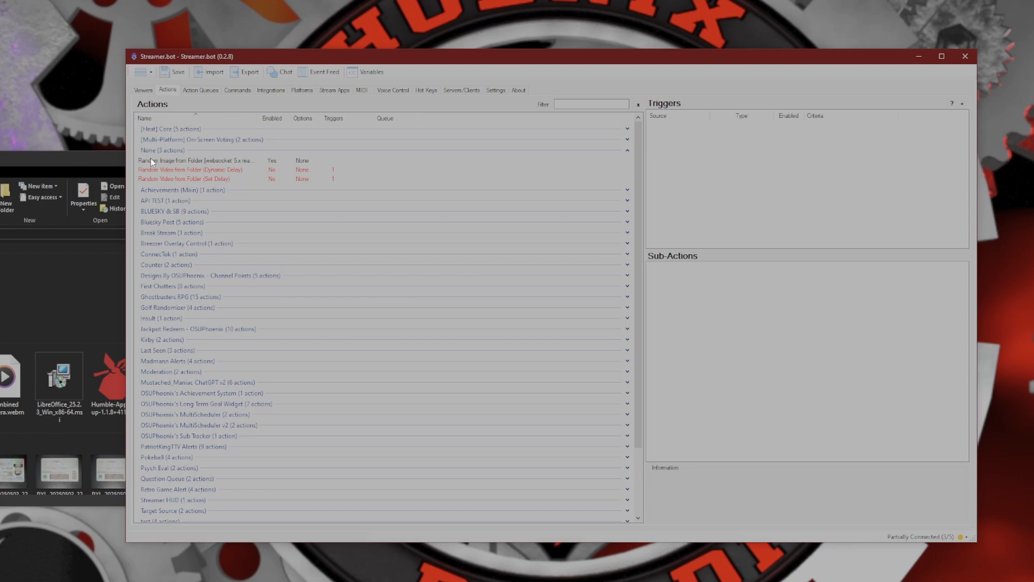
# - Browse the video delay actions, then view the Random Image from Folder action's sub-actions
pyautogui.click(184, 169)
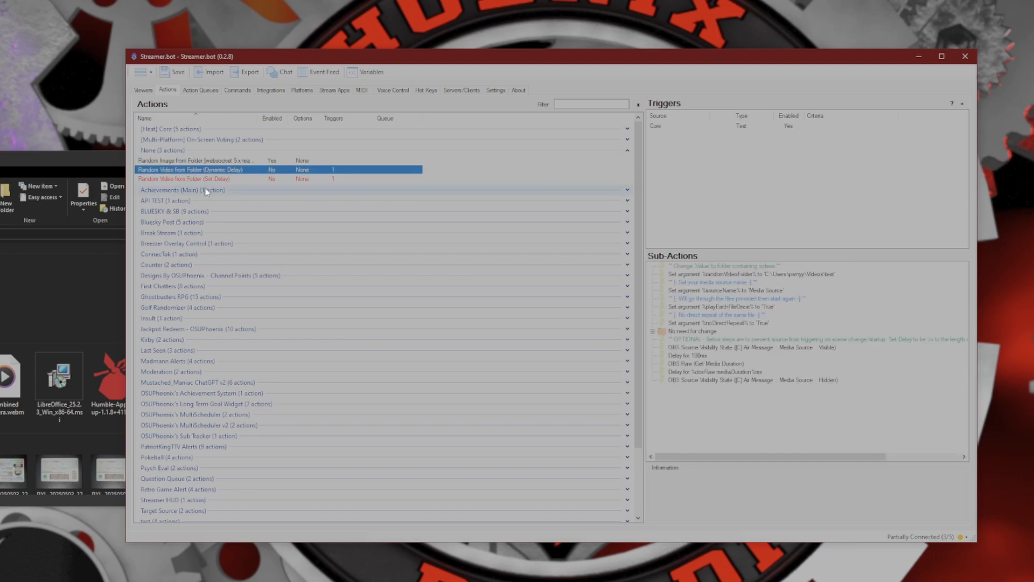
pyautogui.moveTo(230, 234)
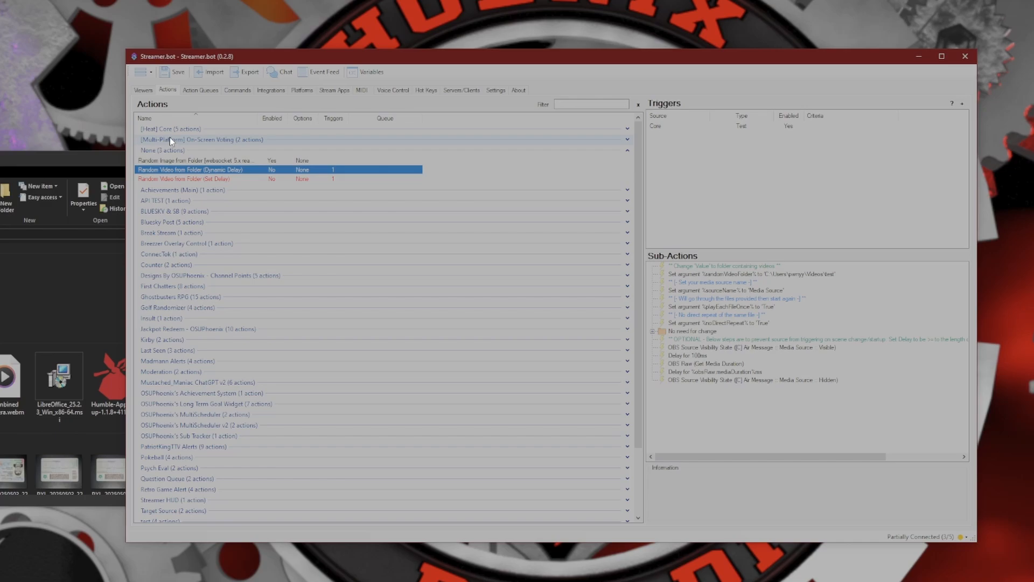
pyautogui.click(185, 179)
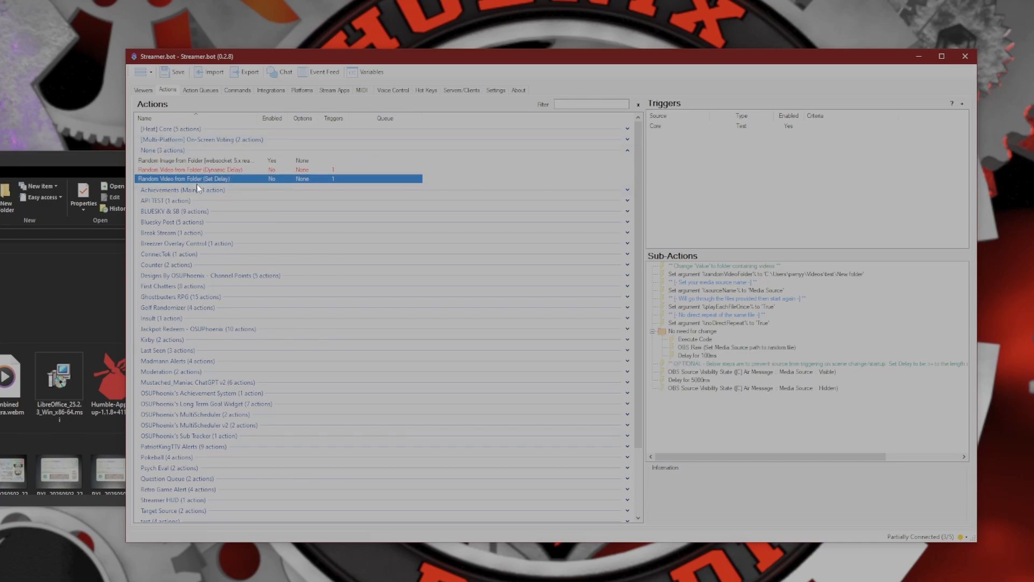
pyautogui.click(198, 170)
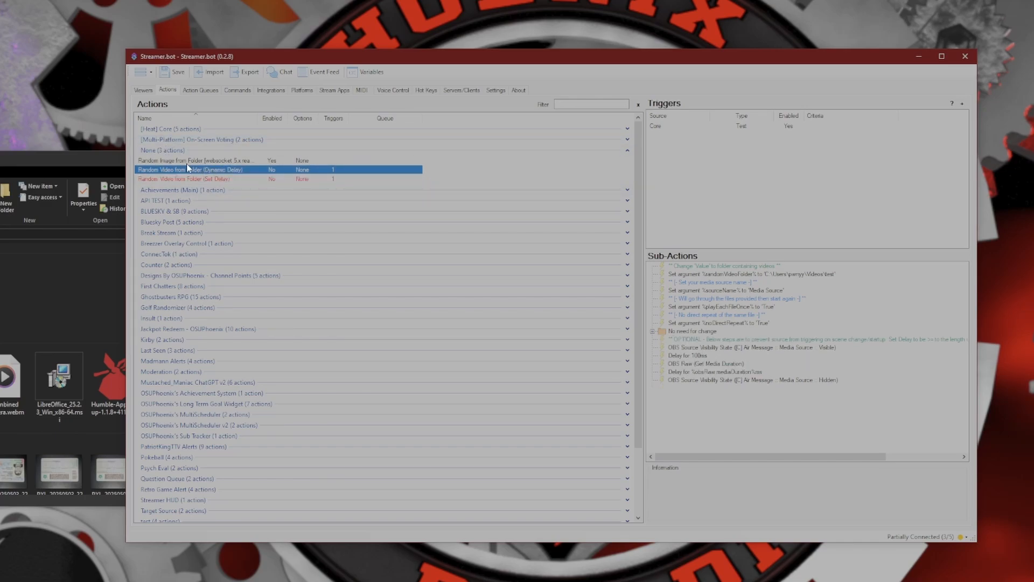
pyautogui.click(198, 160)
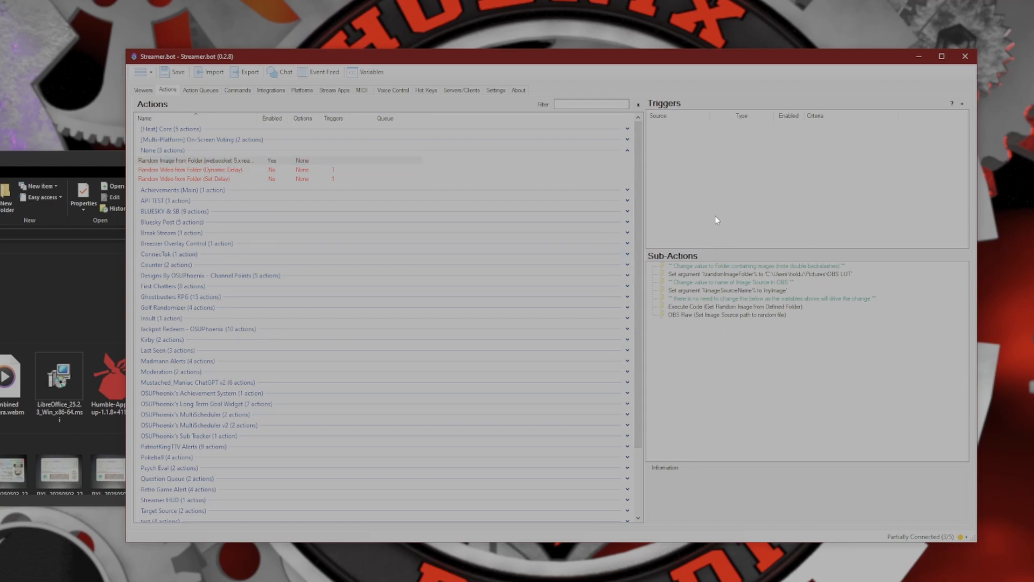
pyautogui.moveTo(731, 307)
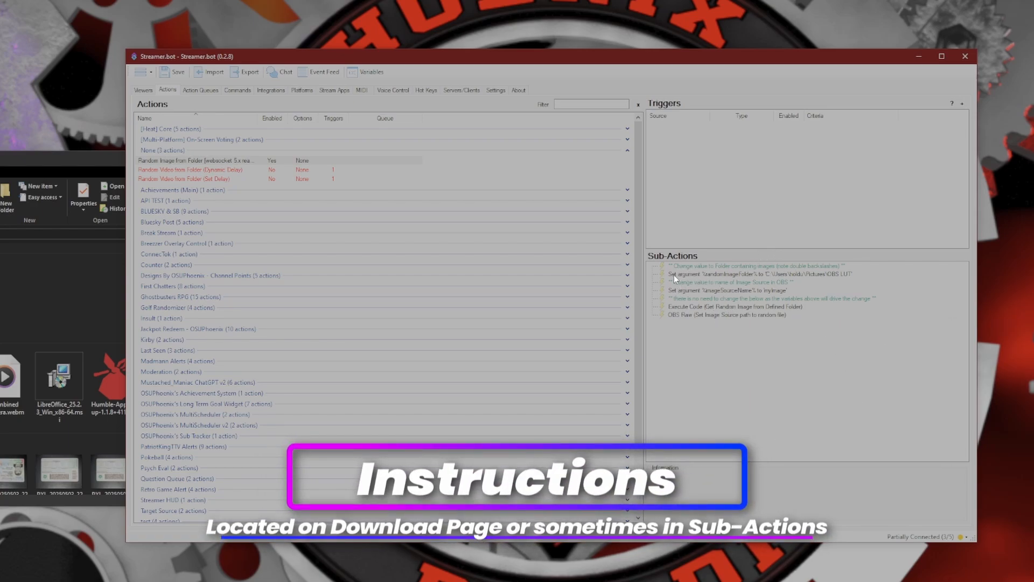
pyautogui.moveTo(702, 285)
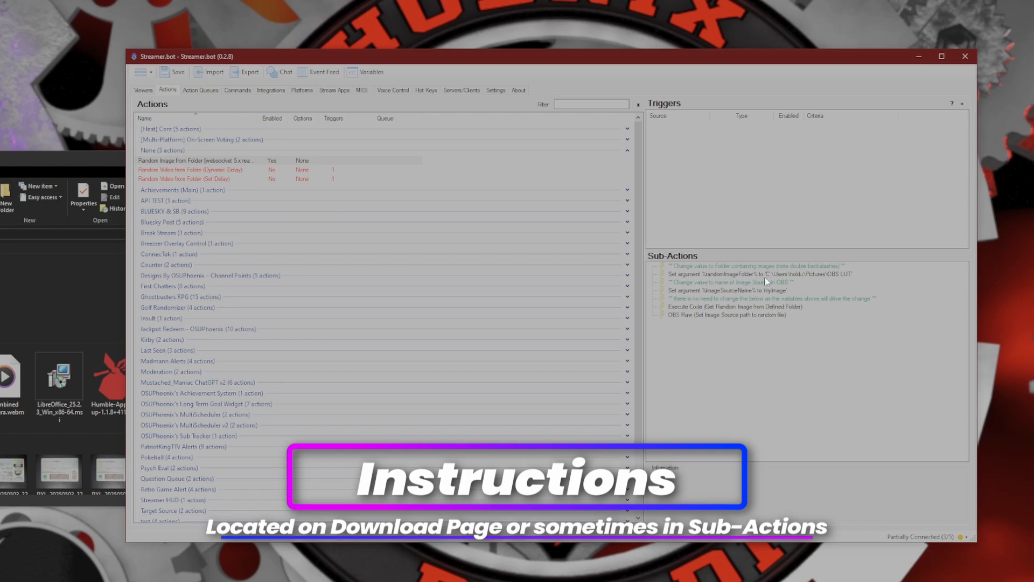
pyautogui.moveTo(774, 283)
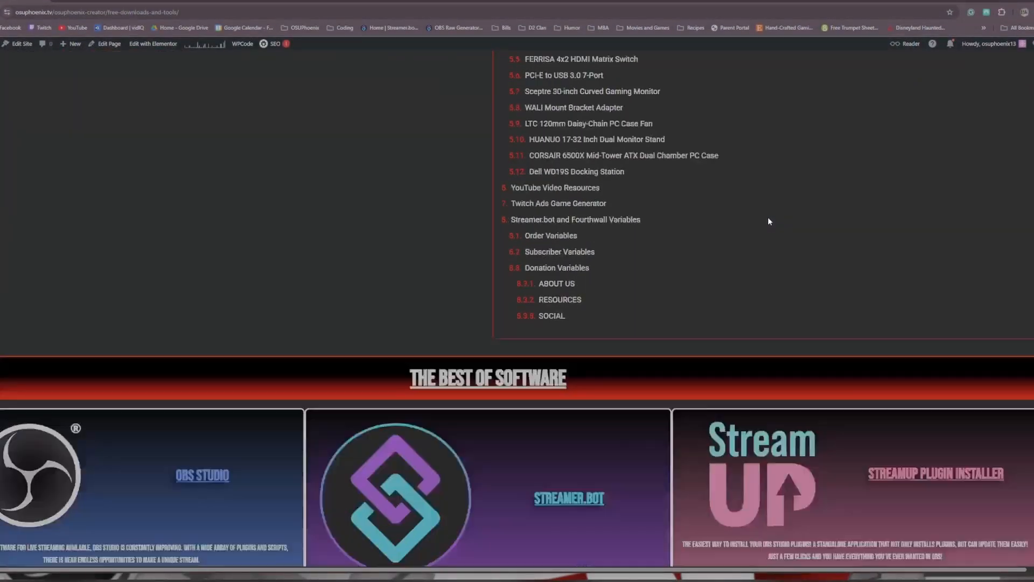
# - Scroll the free downloads page to the Twitch Ads Game Generator import string
pyautogui.scroll(-3)
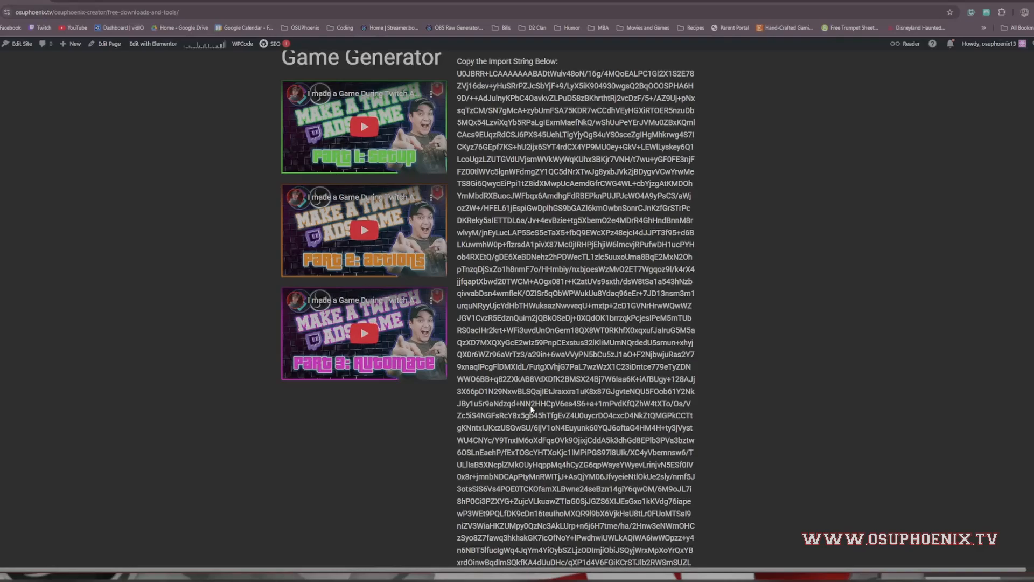
pyautogui.moveTo(457, 64)
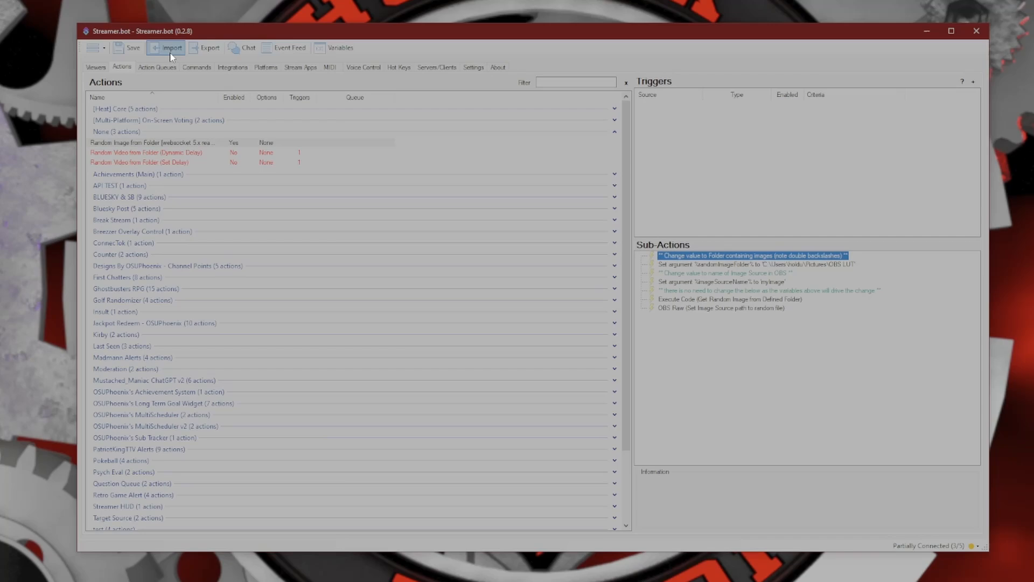
# - Import the Ad Game Generator string and select the new Random Movie Generate action under Ad Manager
pyautogui.click(169, 48)
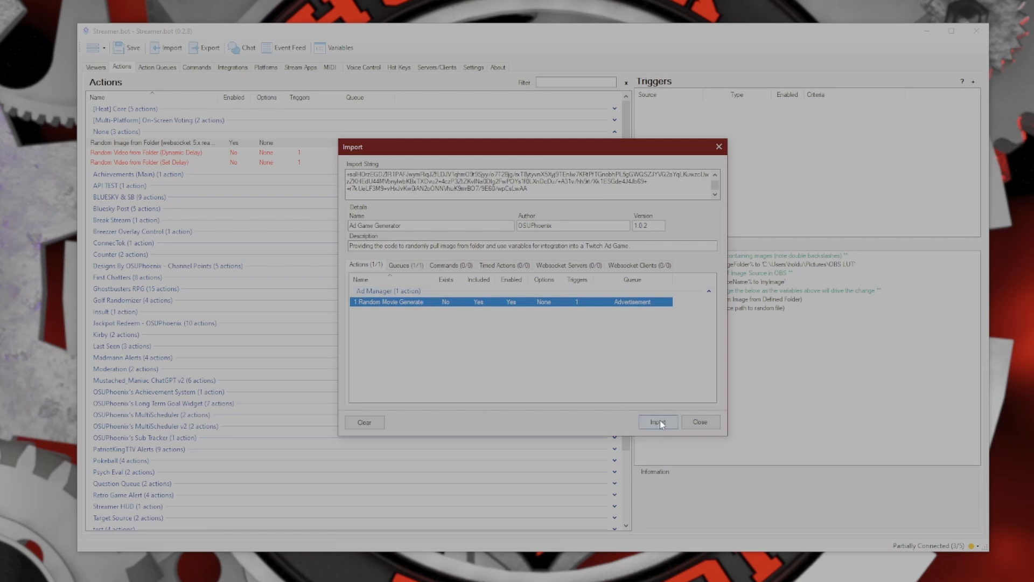
pyautogui.click(657, 422)
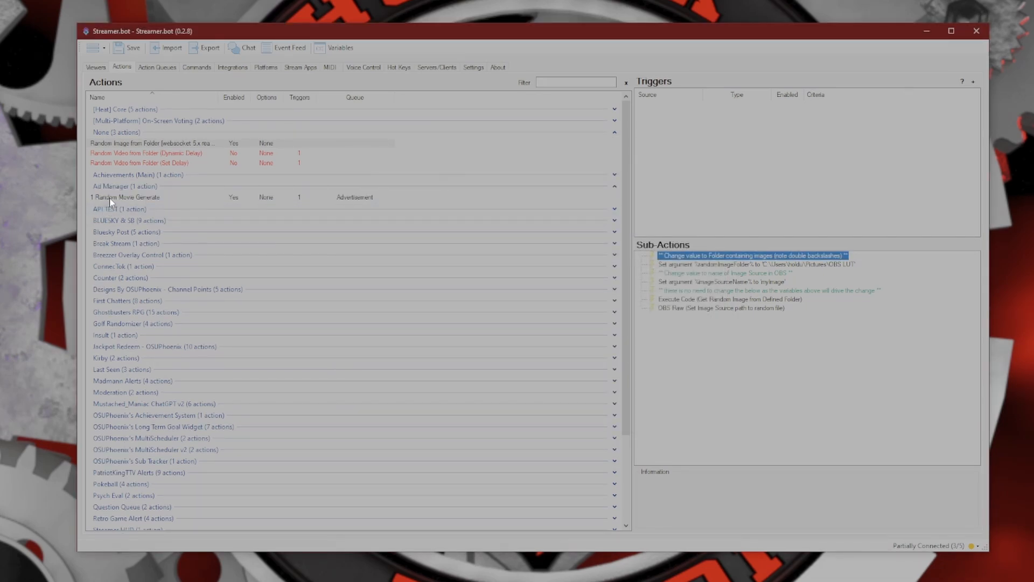
pyautogui.click(132, 197)
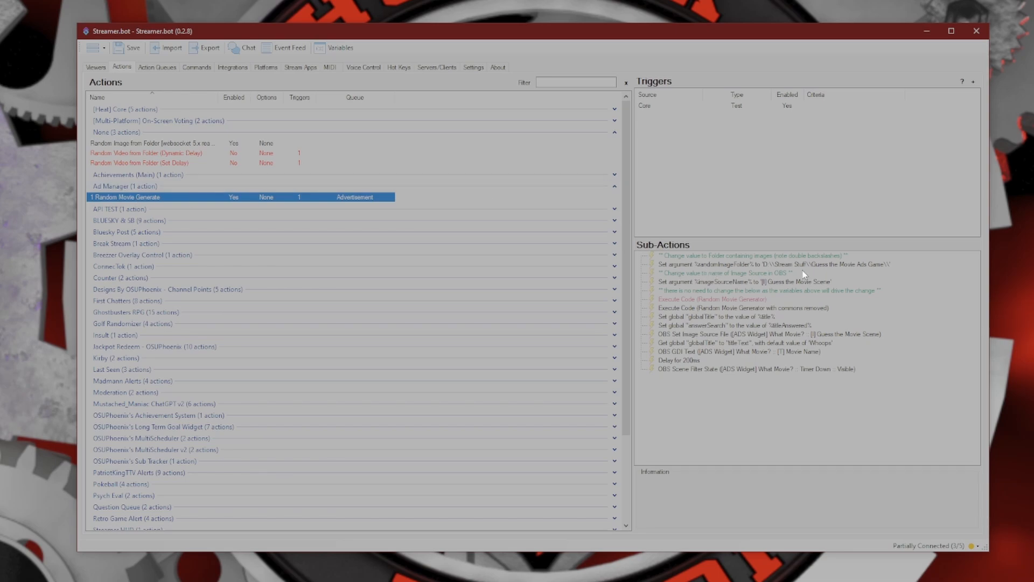
# - Inspect the 'Set argument randomImageFolder' sub-action pointing to the Guess the Movie Ads Game folder
pyautogui.click(758, 264)
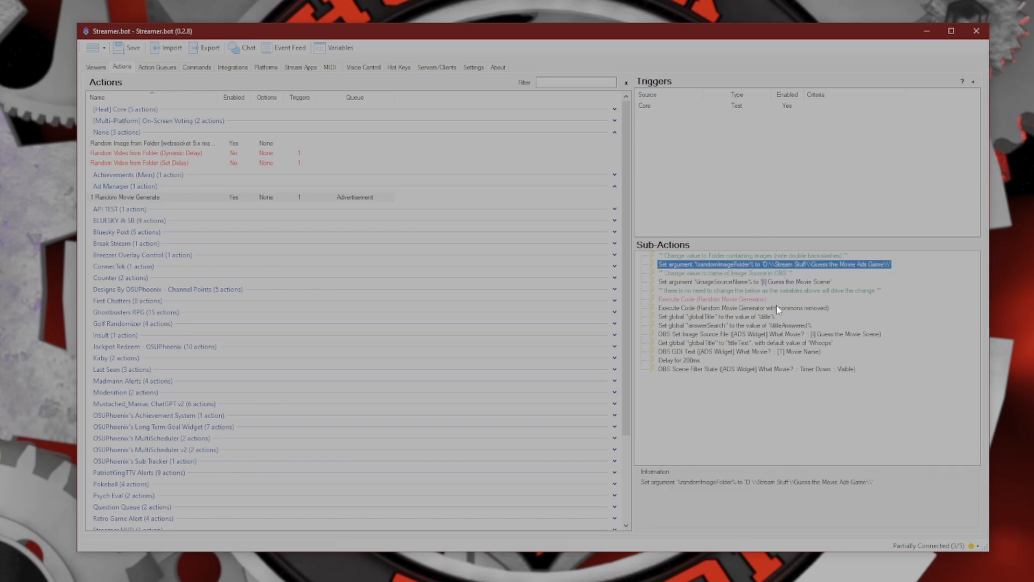
pyautogui.moveTo(778, 333)
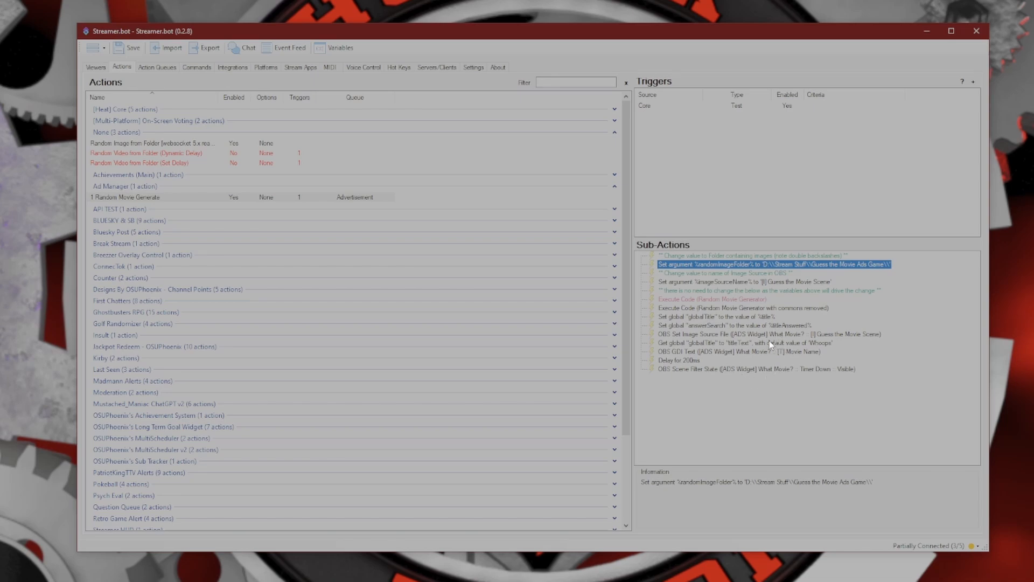
pyautogui.moveTo(768, 351)
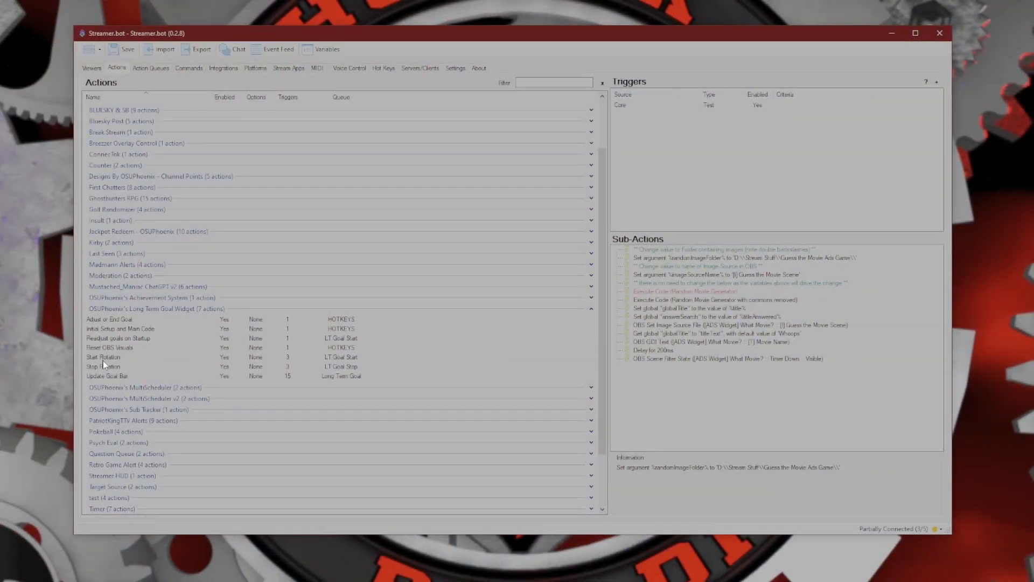
pyautogui.moveTo(163, 355)
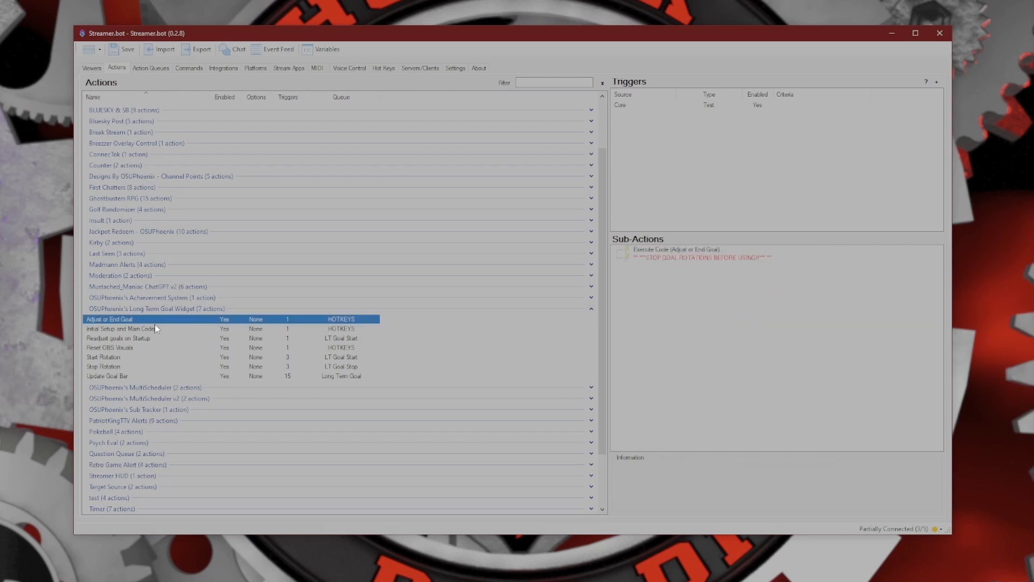
pyautogui.moveTo(130, 330)
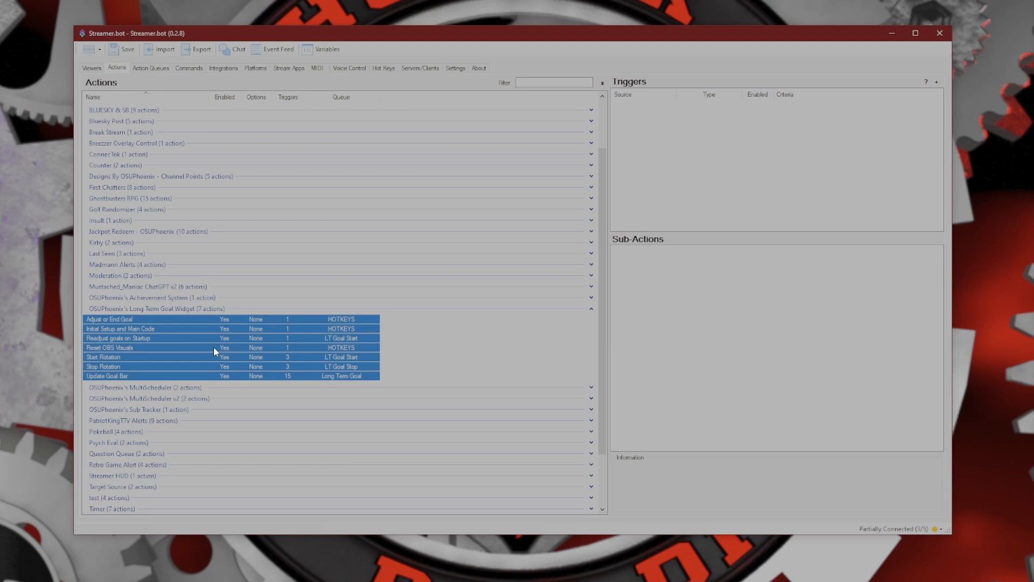
# - Add the seven selected Long Term Goal Widget actions to the export via the right-click menu
pyautogui.rightClick(214, 351)
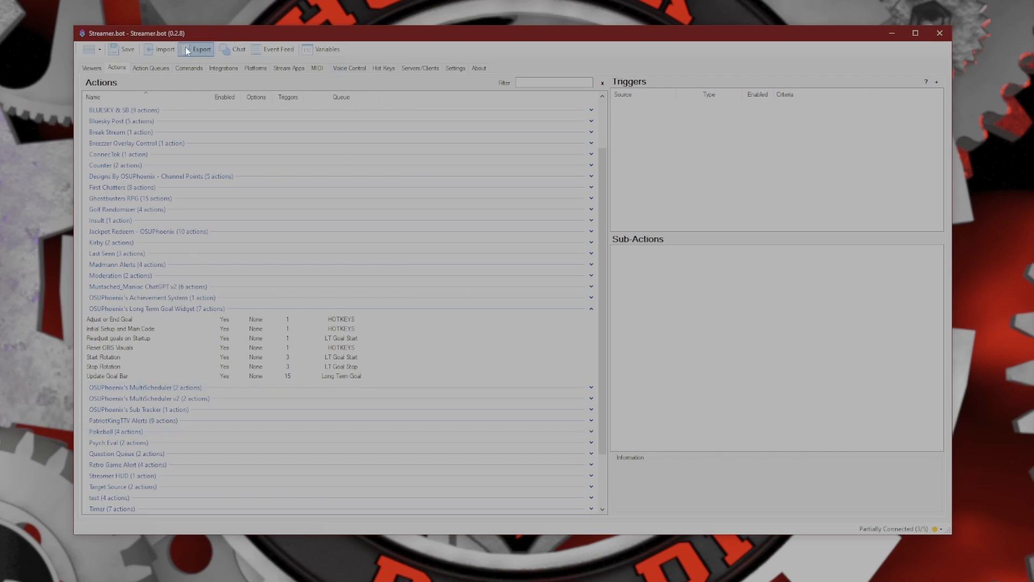
pyautogui.moveTo(207, 48)
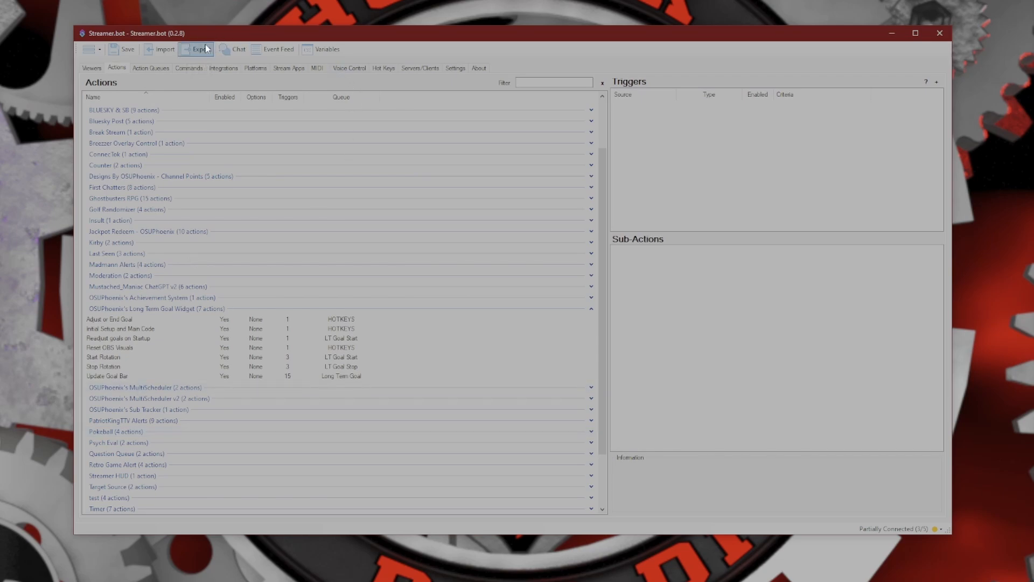
# - Name the export 'Long Term Goal Widget' with version 2.0.1
pyautogui.click(198, 48)
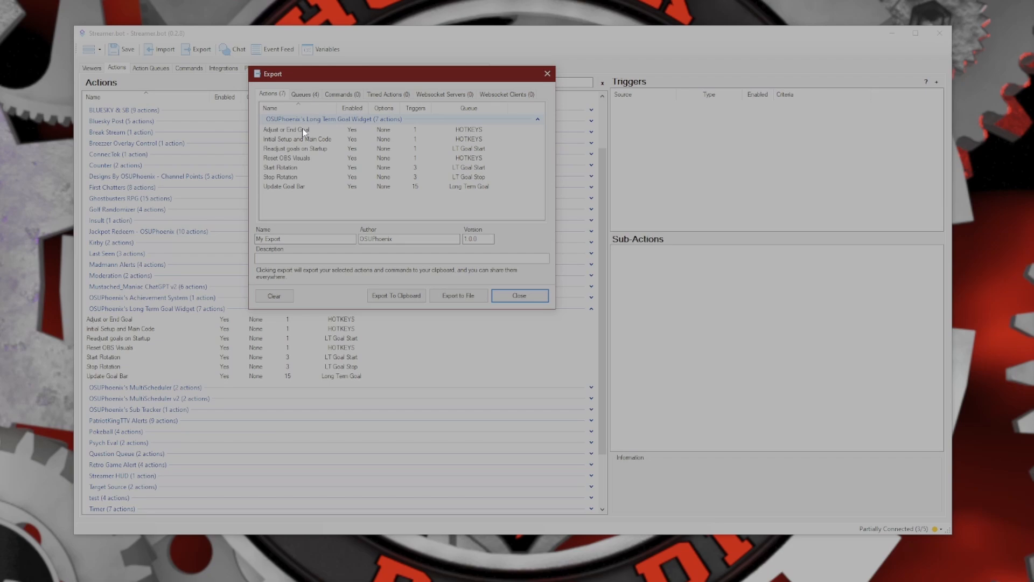
pyautogui.moveTo(309, 164)
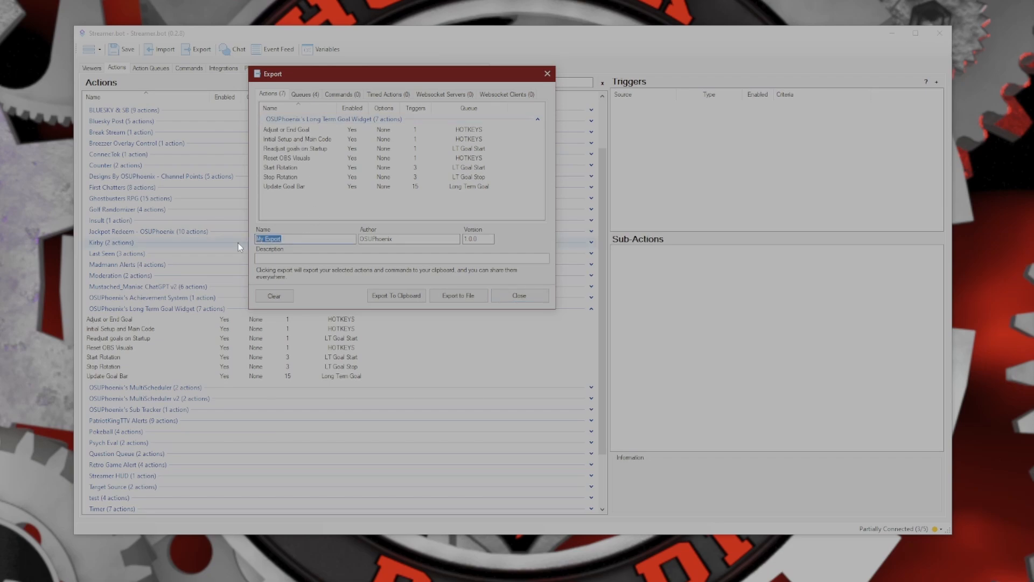
pyautogui.write('Long Term Goal Widget')
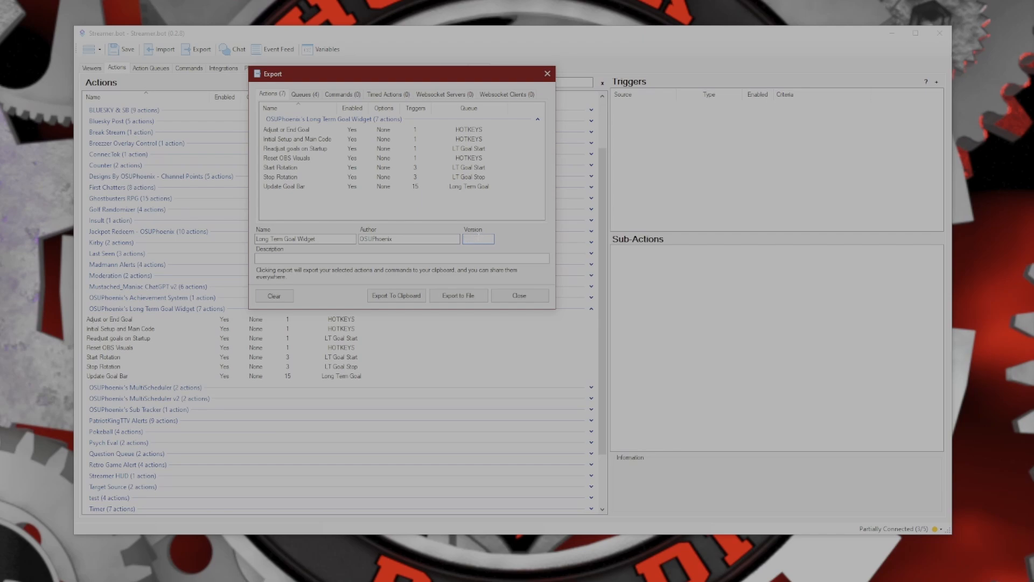
pyautogui.write('2.0.1')
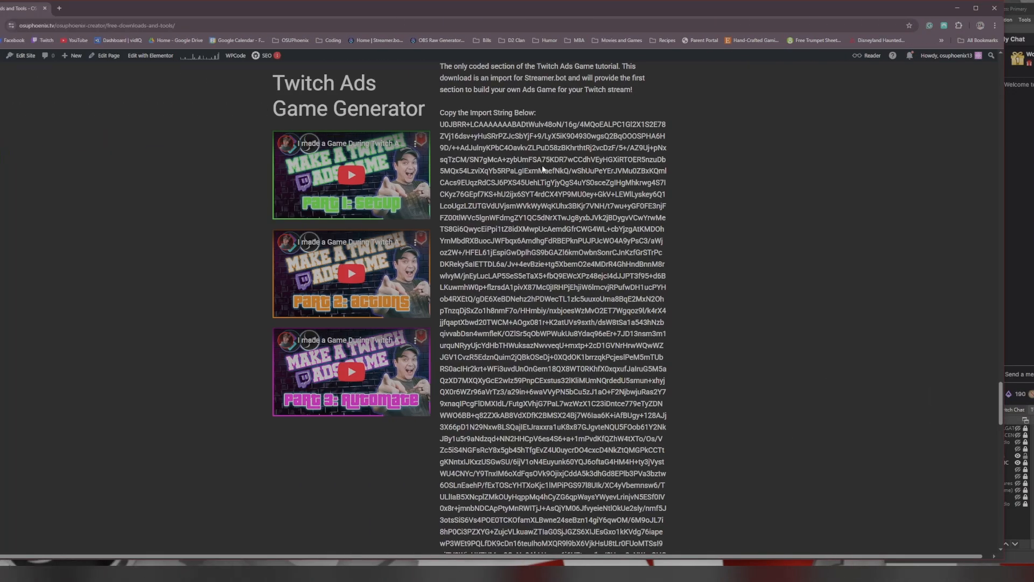
pyautogui.scroll(-3)
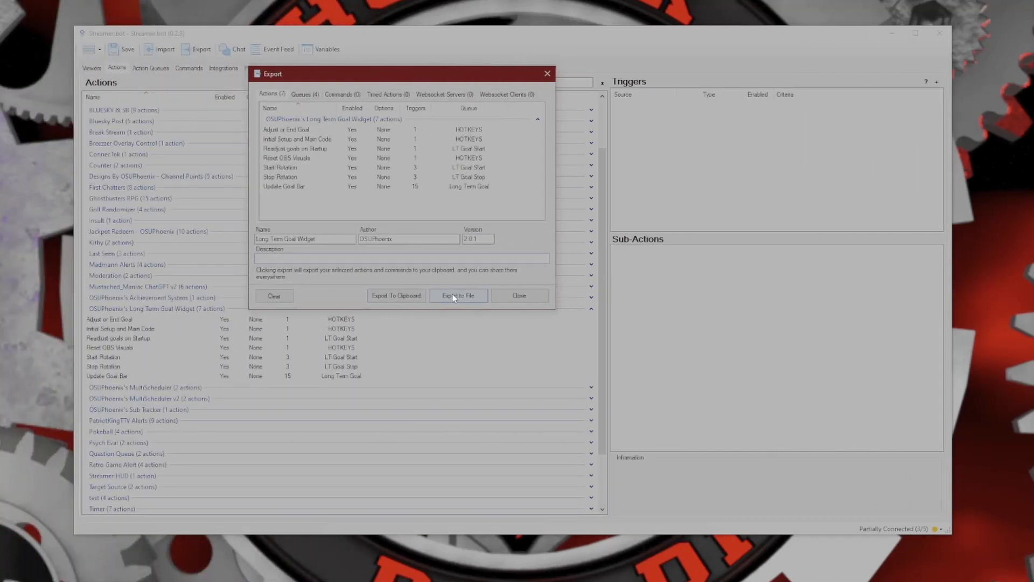
# - Export to file as LongTermGoalWidget saved on the Stream Stuff (D:) drive
pyautogui.click(458, 296)
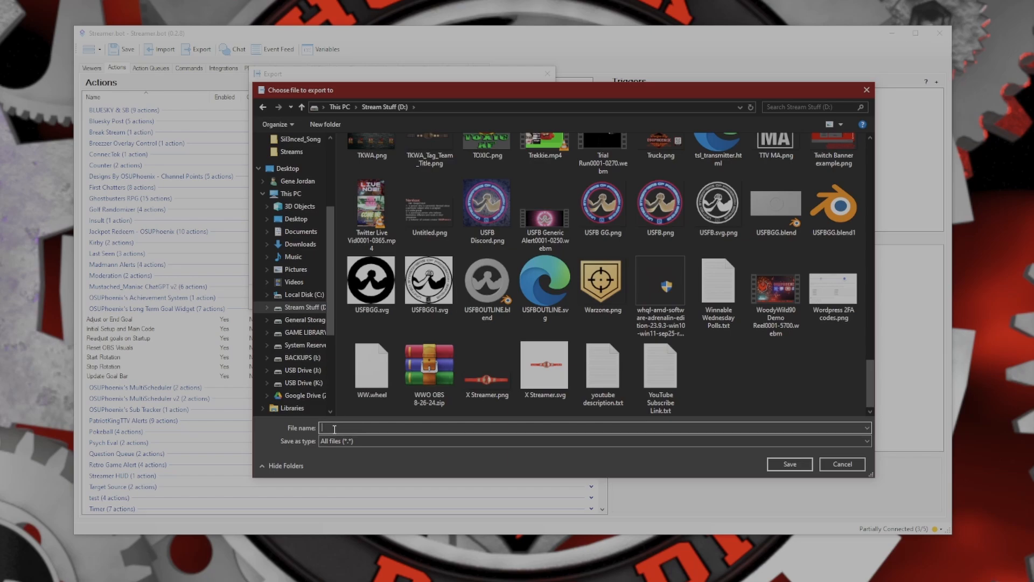
pyautogui.write('LongTermGoalWidget.')
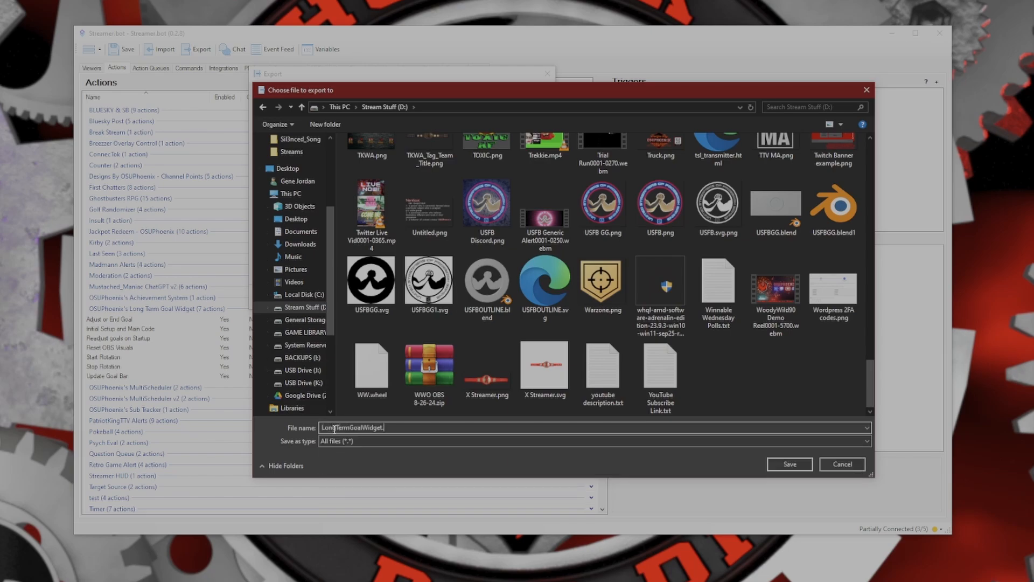
pyautogui.write('sb')
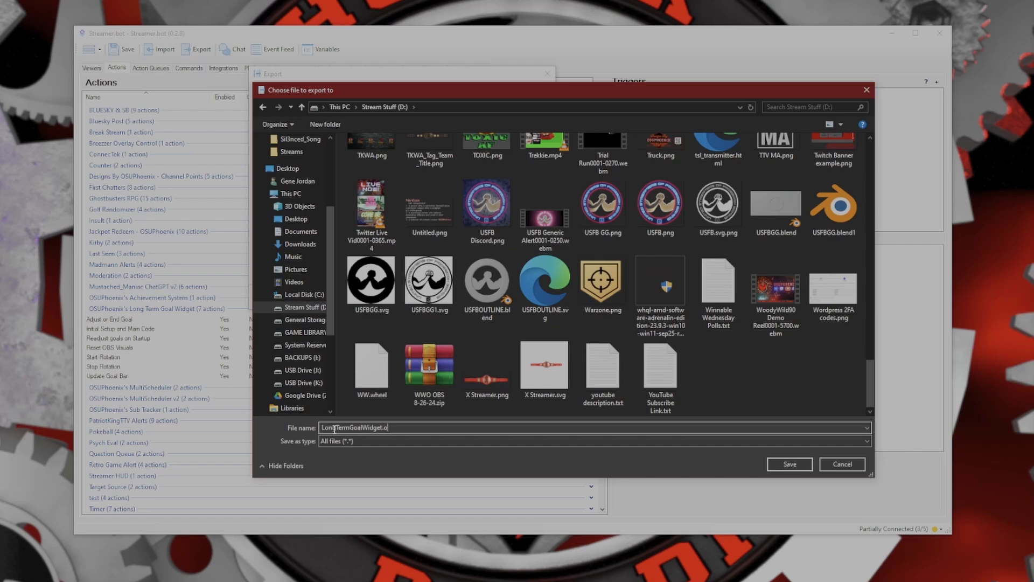
pyautogui.write('surd')
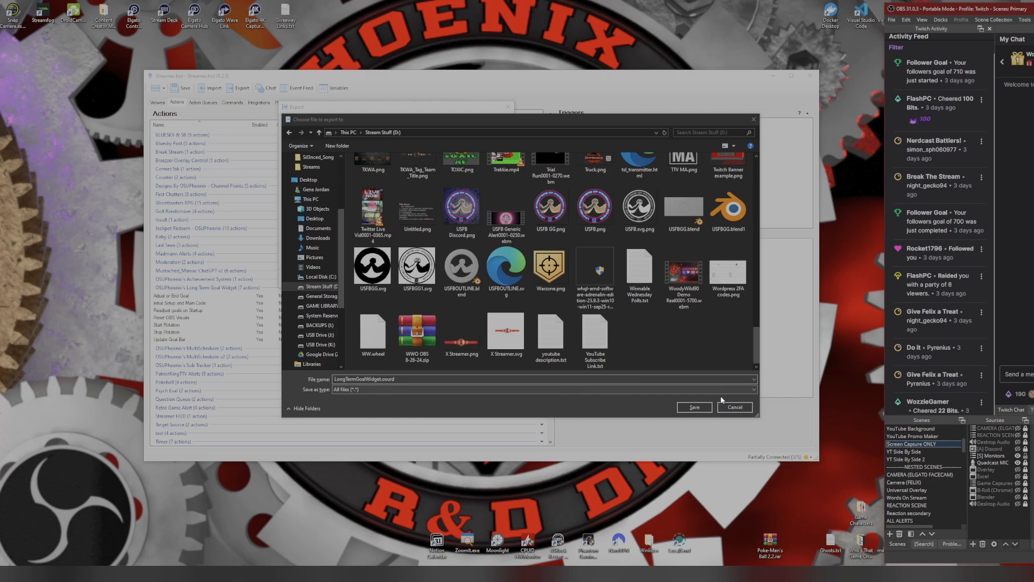
pyautogui.click(693, 408)
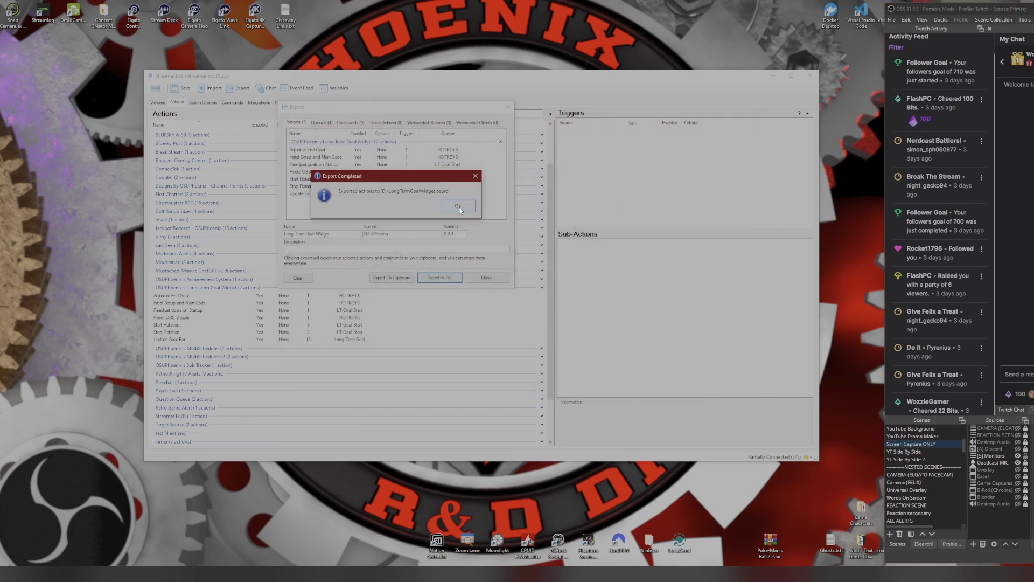
# - Acknowledge the completed export, clear the export list and close the Export window
pyautogui.click(459, 206)
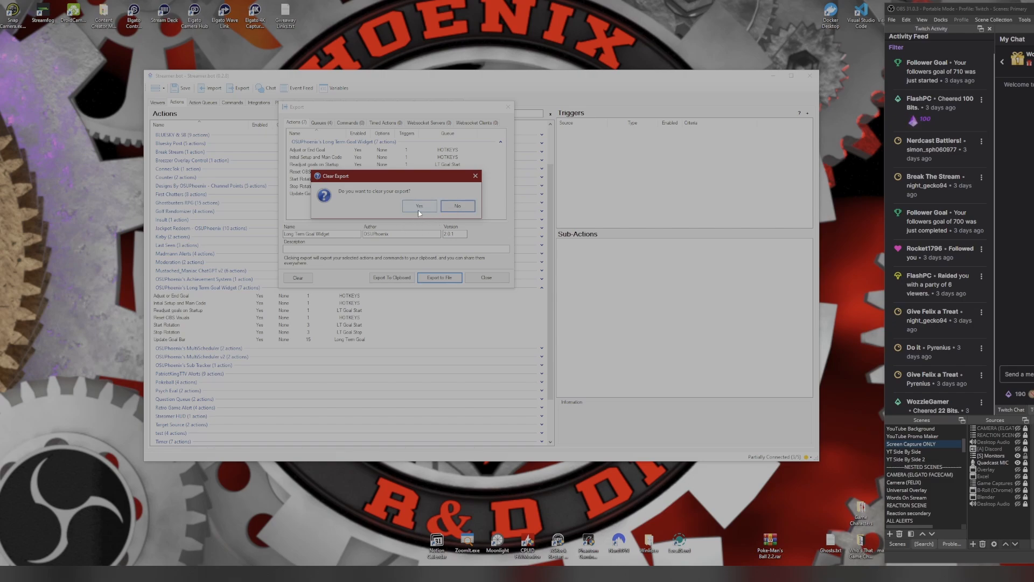
pyautogui.click(419, 205)
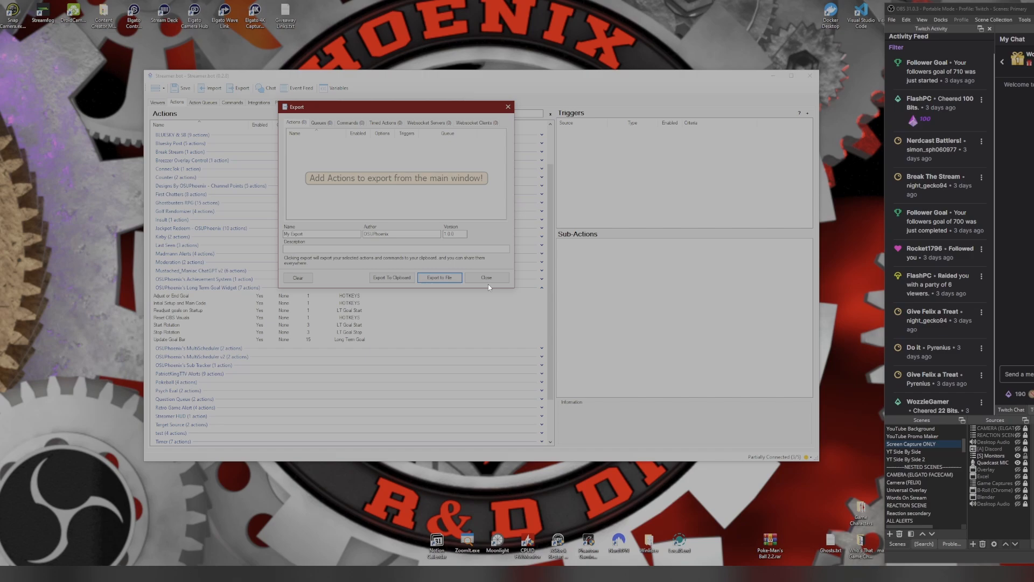
pyautogui.click(439, 277)
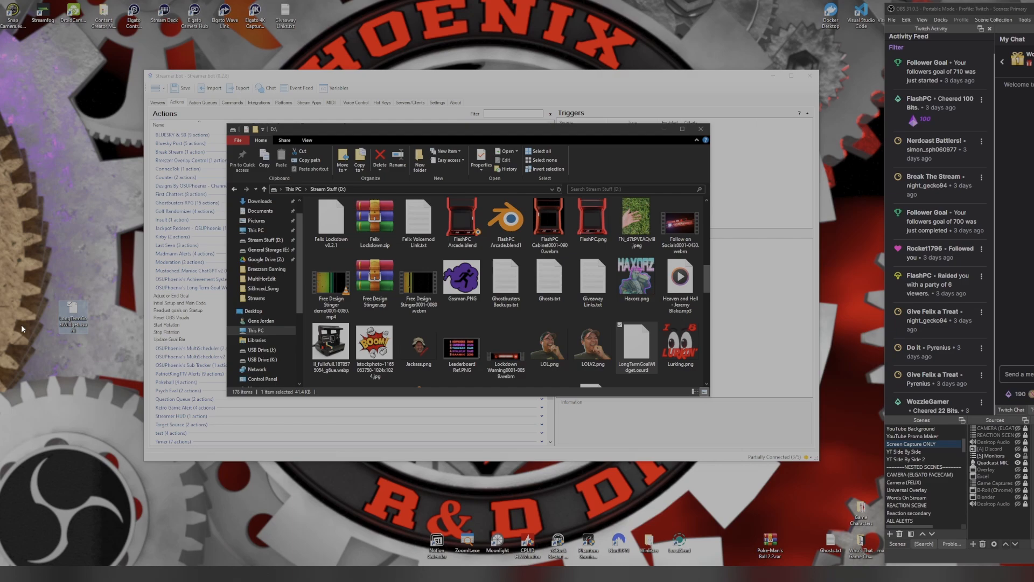
pyautogui.moveTo(72, 310)
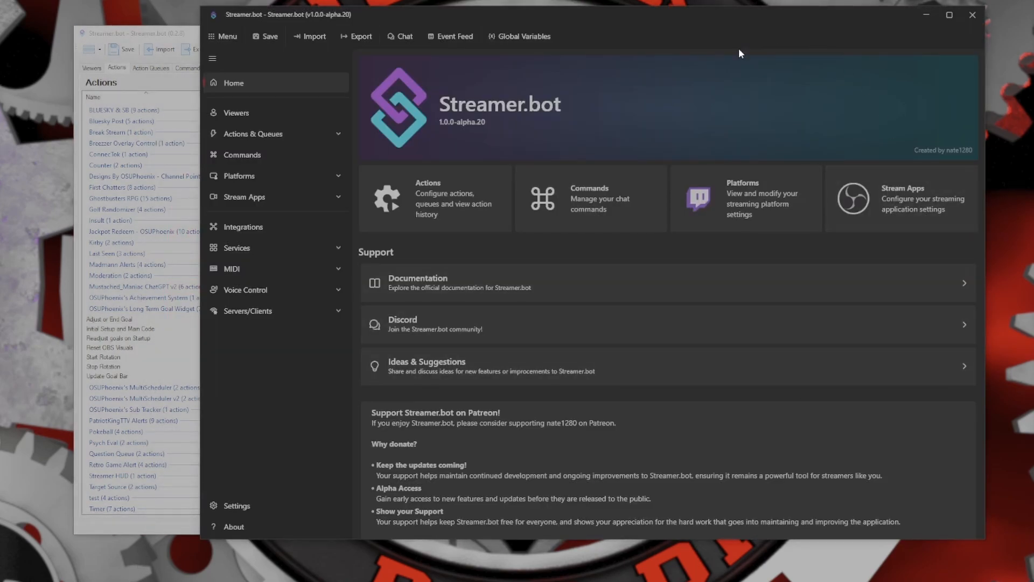
pyautogui.moveTo(869, 241)
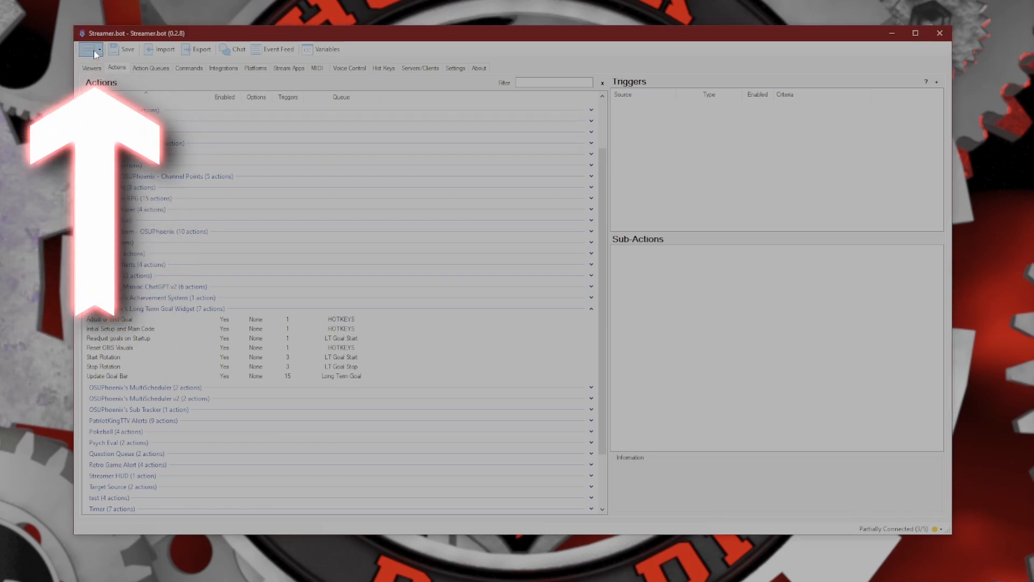
# - Open the Streamer.bot log folder and sort its logs by Date modified, newest first
pyautogui.click(90, 48)
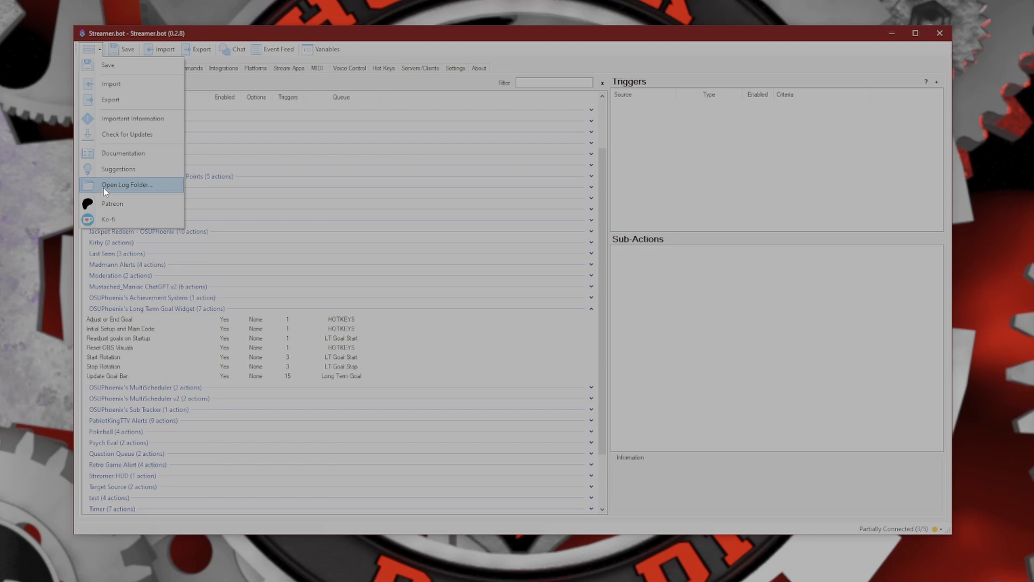
pyautogui.click(127, 184)
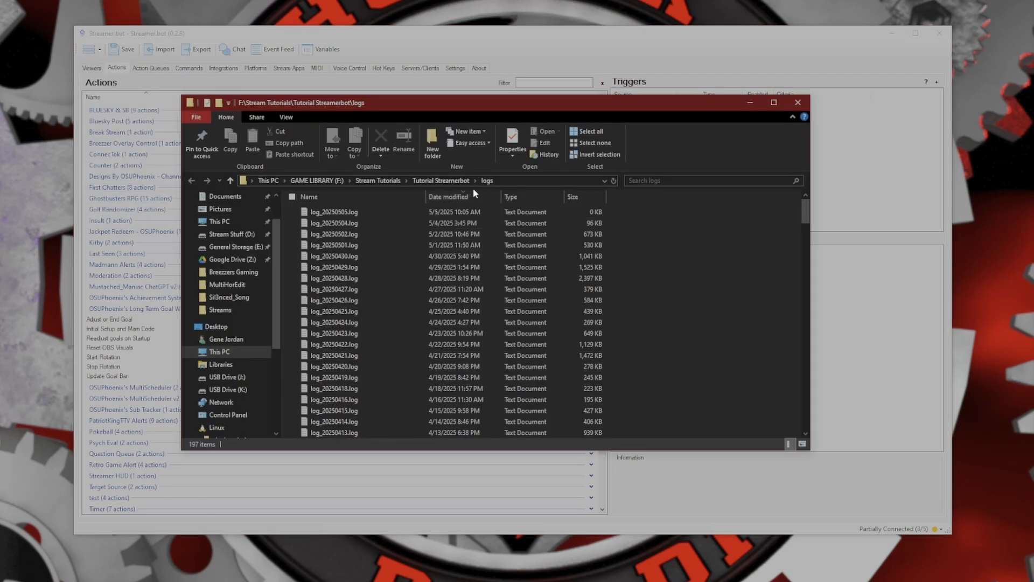
pyautogui.click(452, 196)
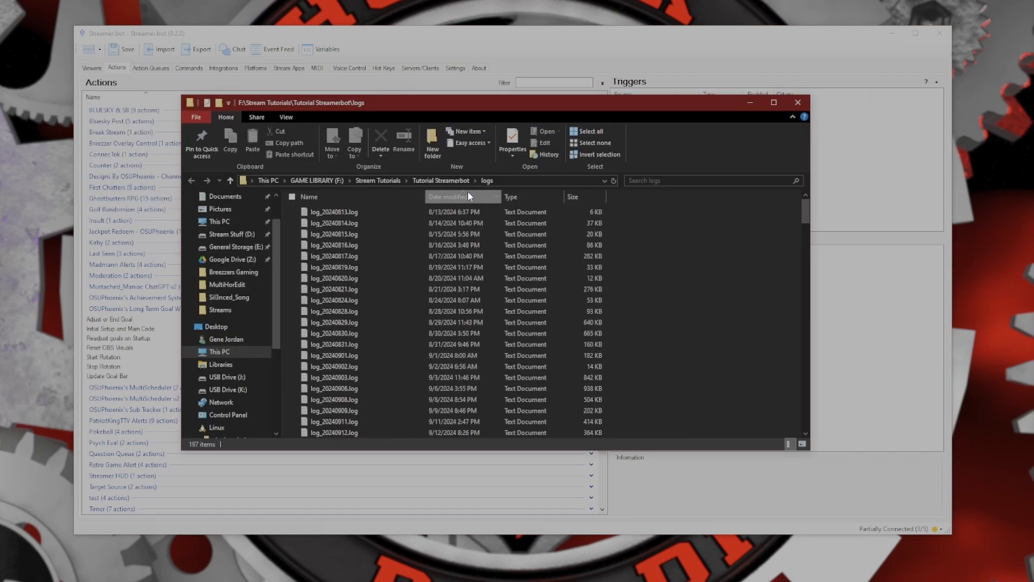
pyautogui.click(448, 196)
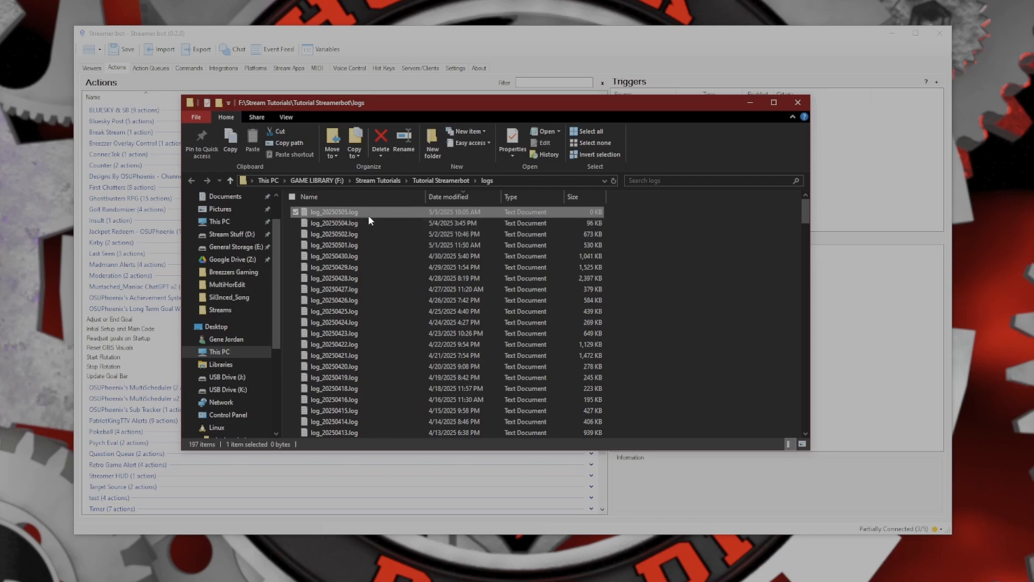
# - Open the log_20250505.log and log_20240814.log files to check them
pyautogui.doubleClick(334, 213)
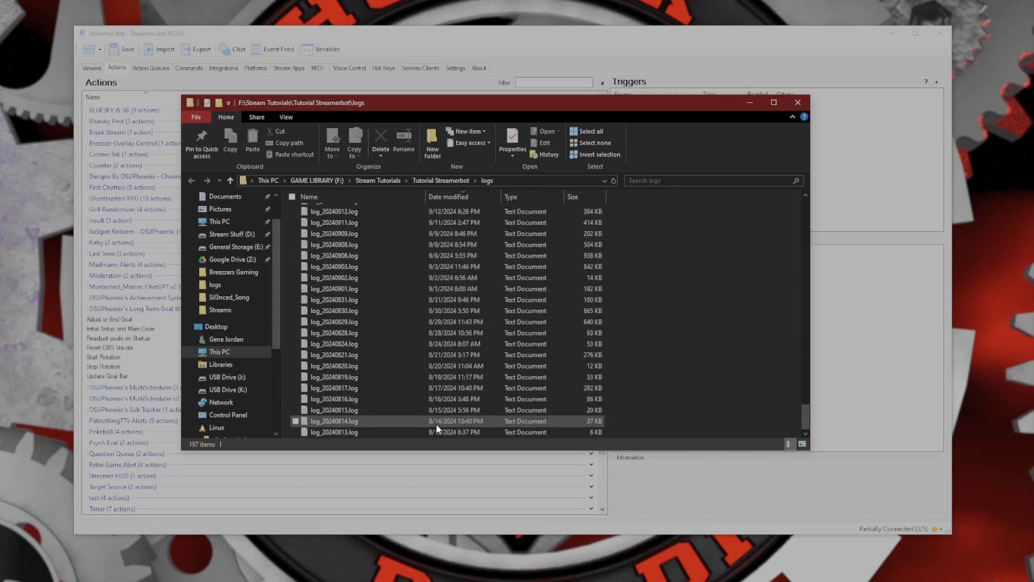
pyautogui.doubleClick(334, 433)
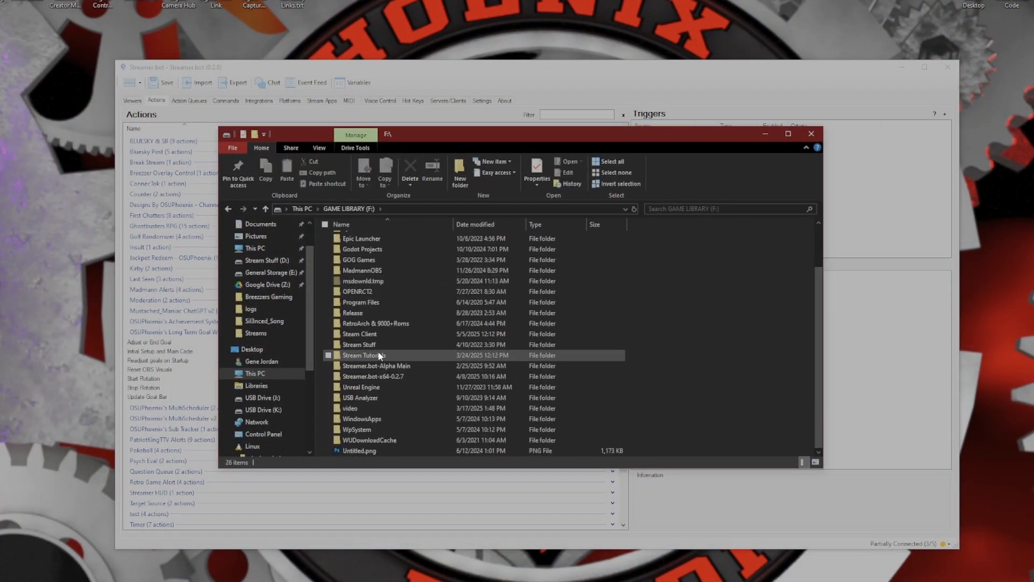
# - Navigate Stream Tutorials > Tutorial Streamerbot > backup and scroll to the newest 5/5/2025 backup zip
pyautogui.doubleClick(363, 355)
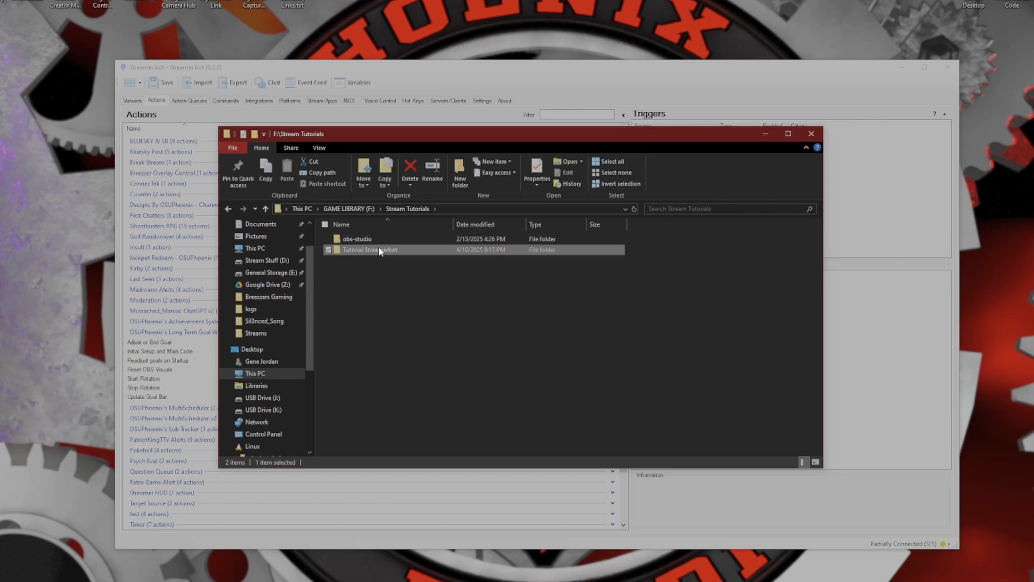
pyautogui.doubleClick(370, 249)
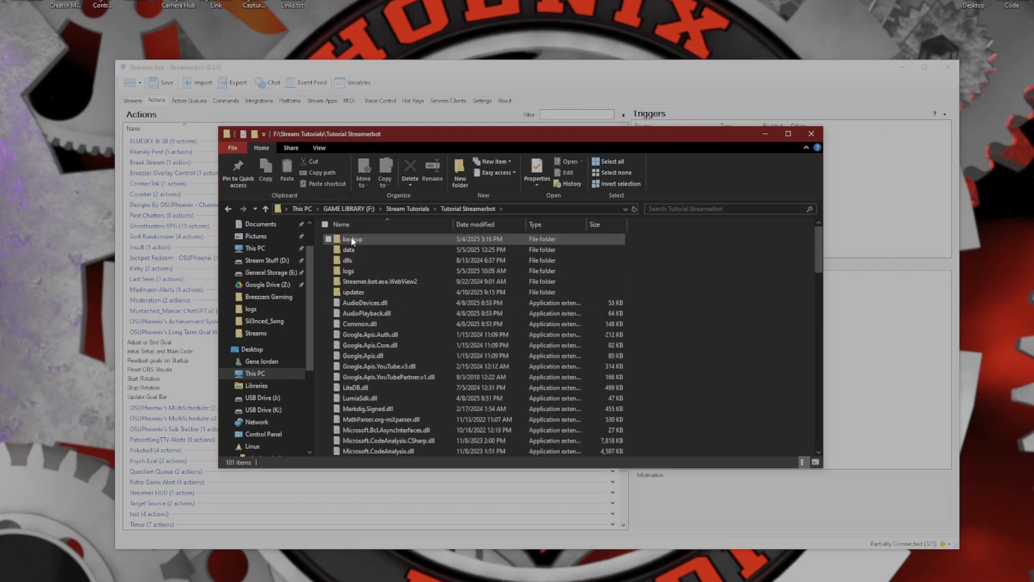
pyautogui.click(353, 240)
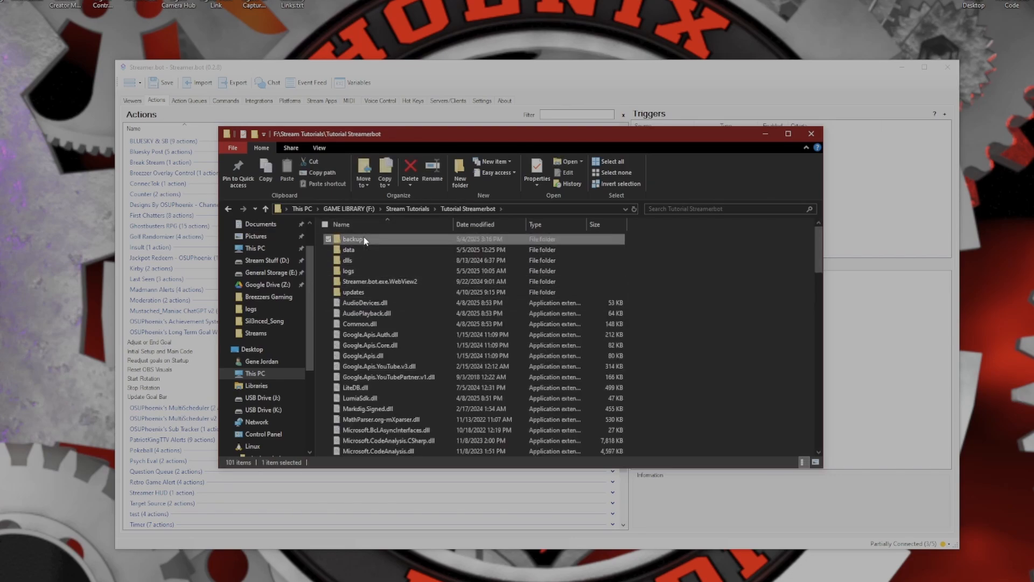
pyautogui.doubleClick(354, 239)
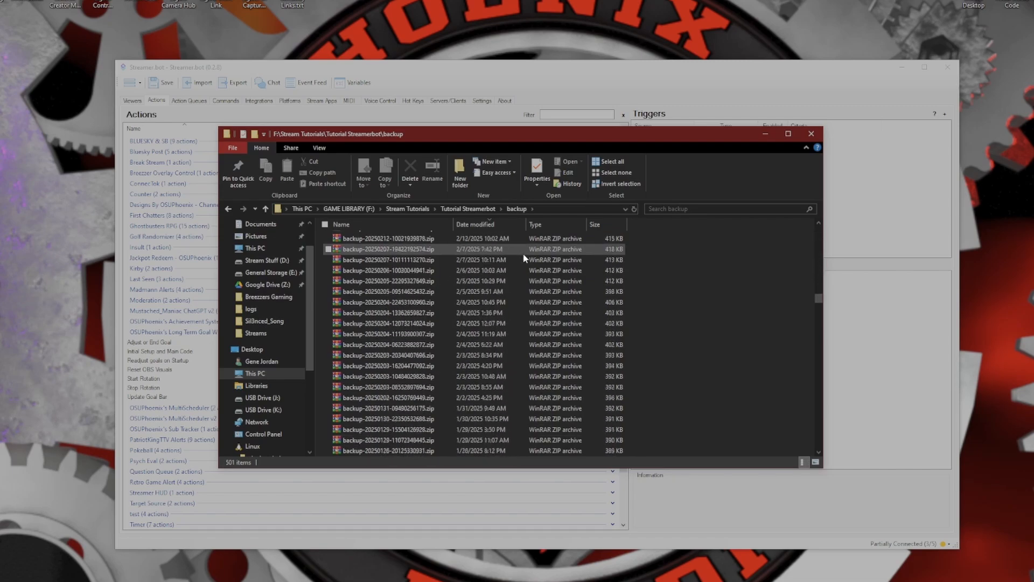
pyautogui.scroll(-3)
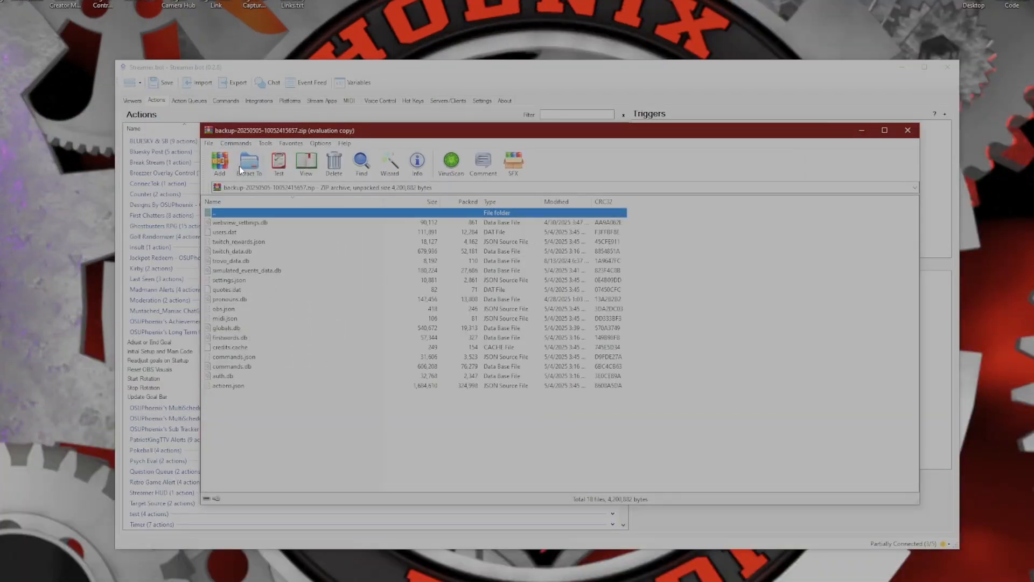
pyautogui.moveTo(249, 164)
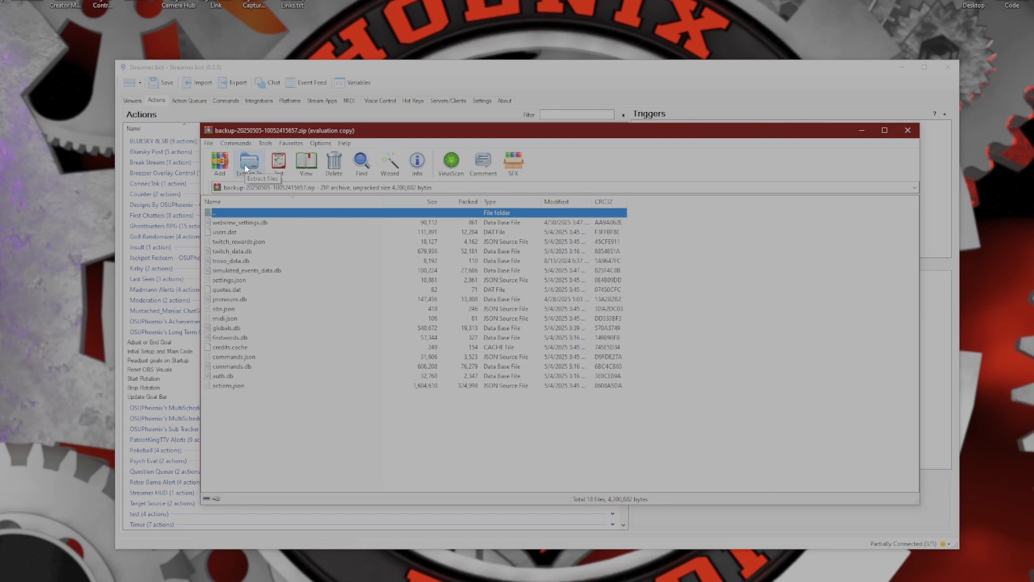
pyautogui.moveTo(245, 168)
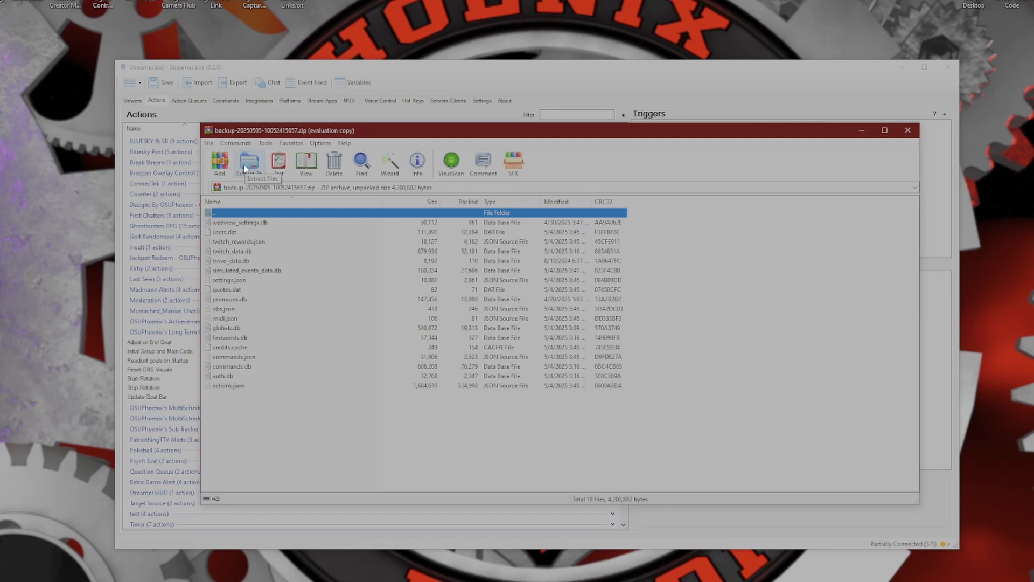
# - Return File Explorer to the Tutorial Streamerbot folder beside the open WinRAR backup
pyautogui.click(249, 163)
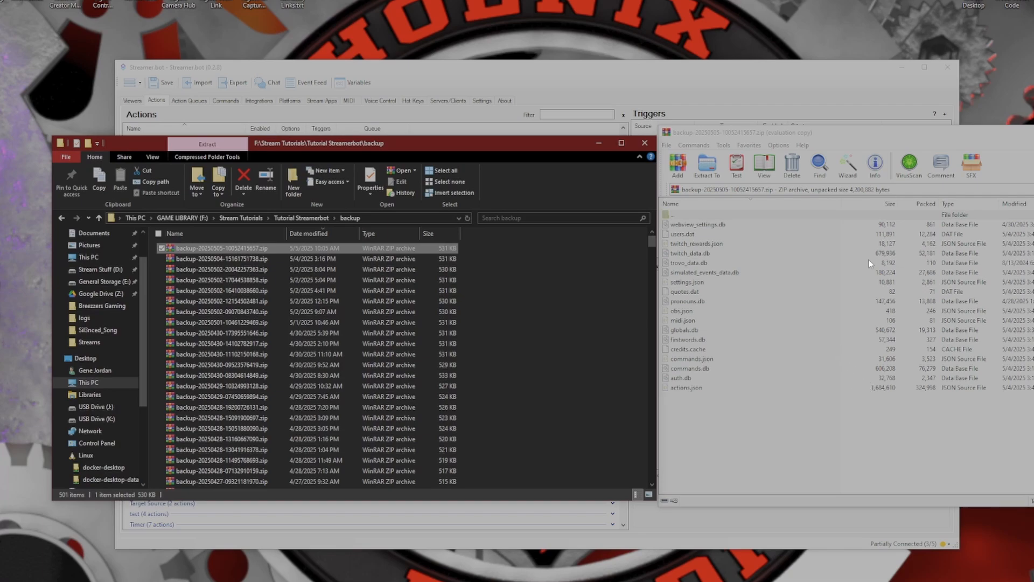
pyautogui.moveTo(298, 221)
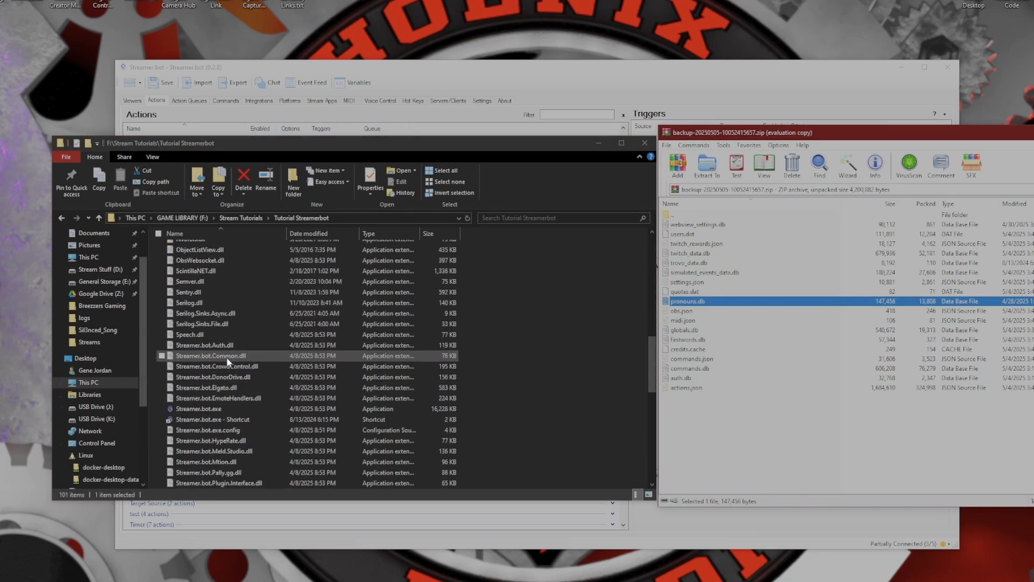
pyautogui.scroll(3)
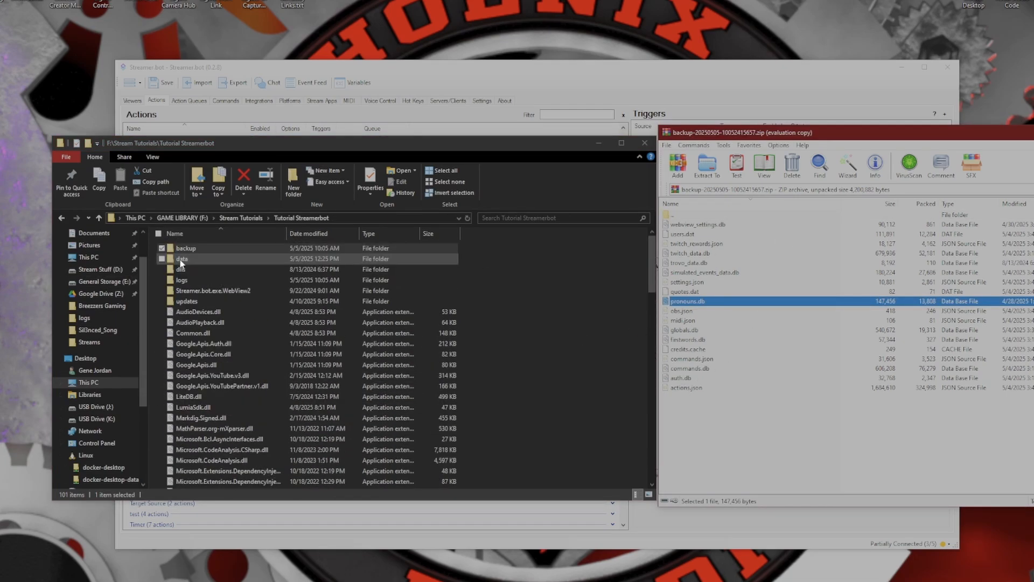
# - Enter the data folder and pick out actions.json and auth.db alongside the archive listing
pyautogui.doubleClick(184, 258)
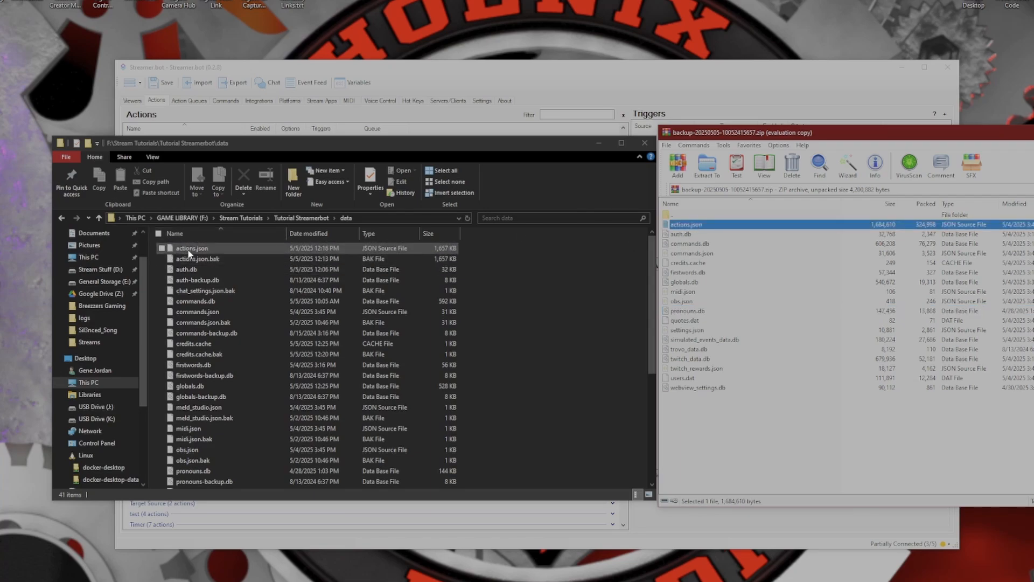
pyautogui.click(680, 234)
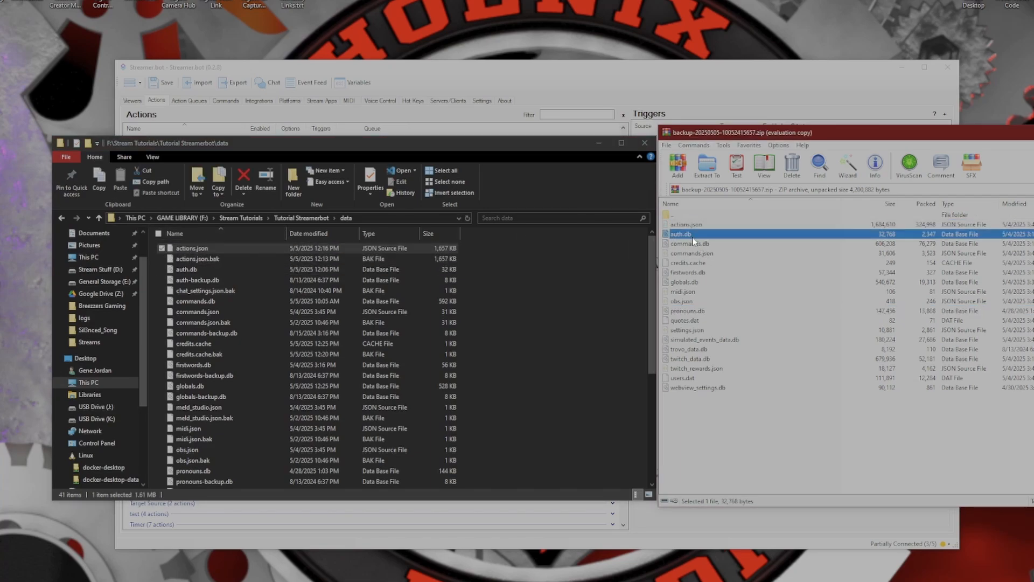
pyautogui.click(187, 269)
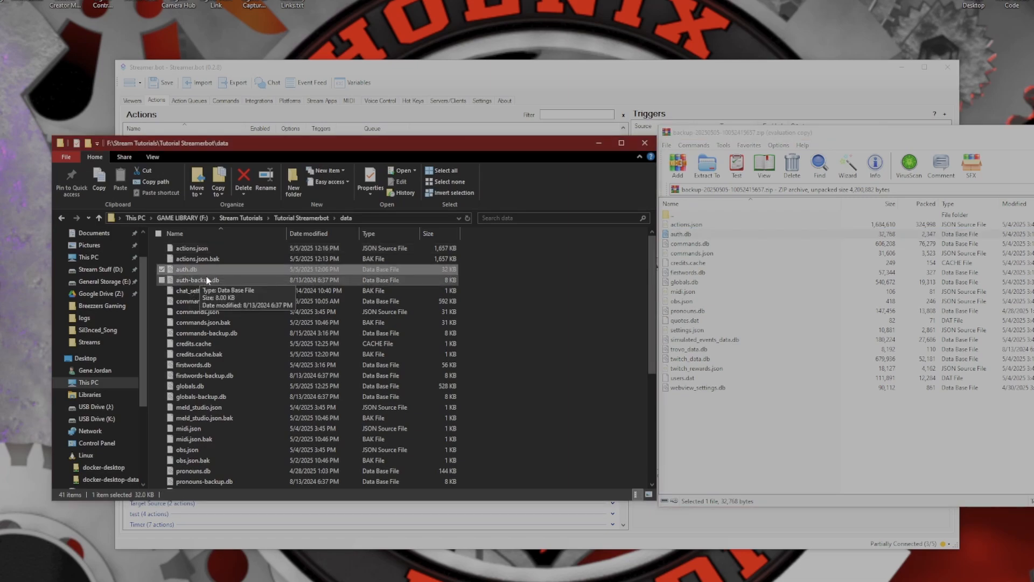
pyautogui.moveTo(733, 422)
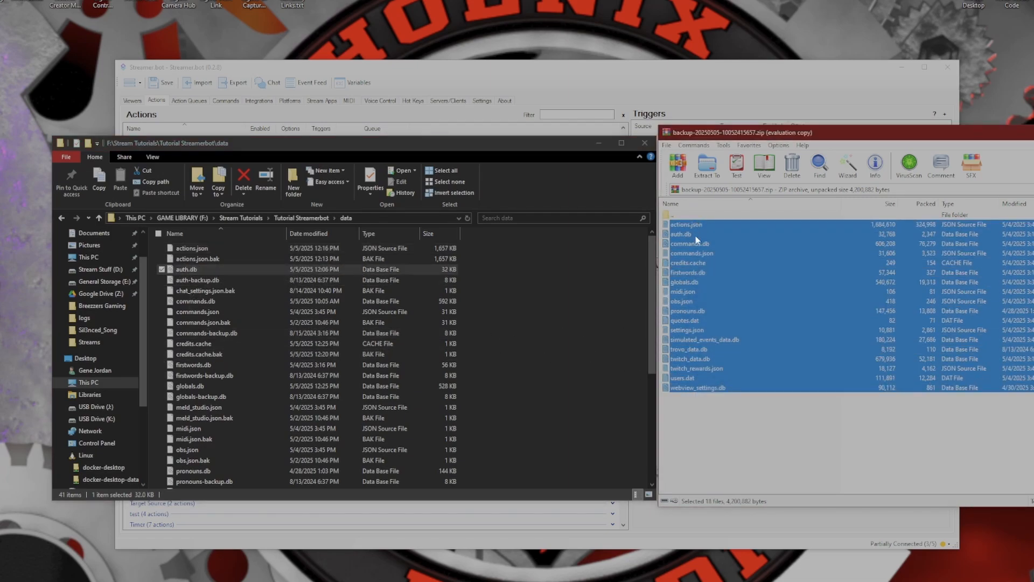
pyautogui.moveTo(688, 276)
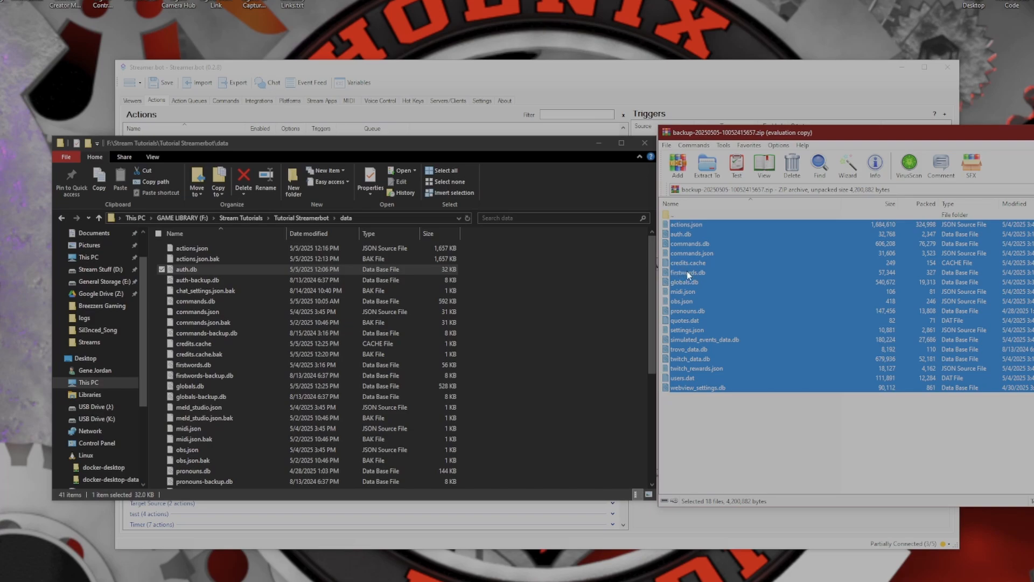